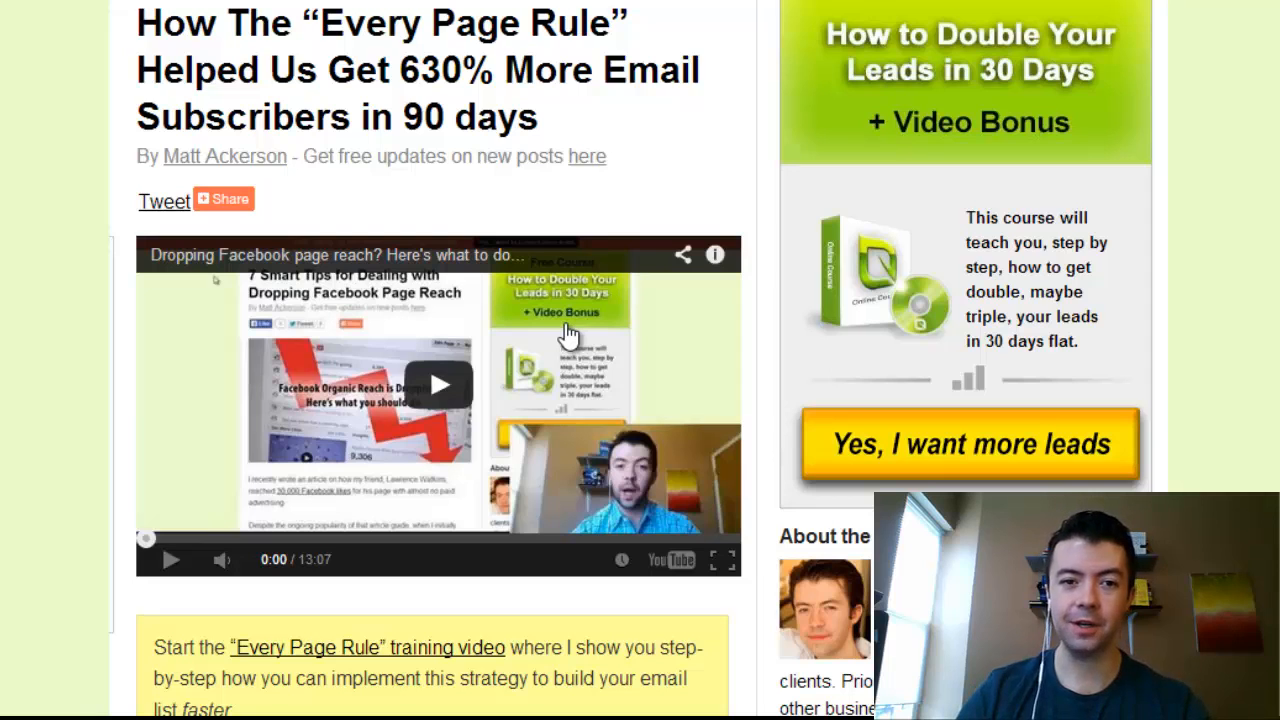
Scroll past the title and embedded video to the 'What story does your website analytics tell?' paragraphs.
scroll(down, 3)
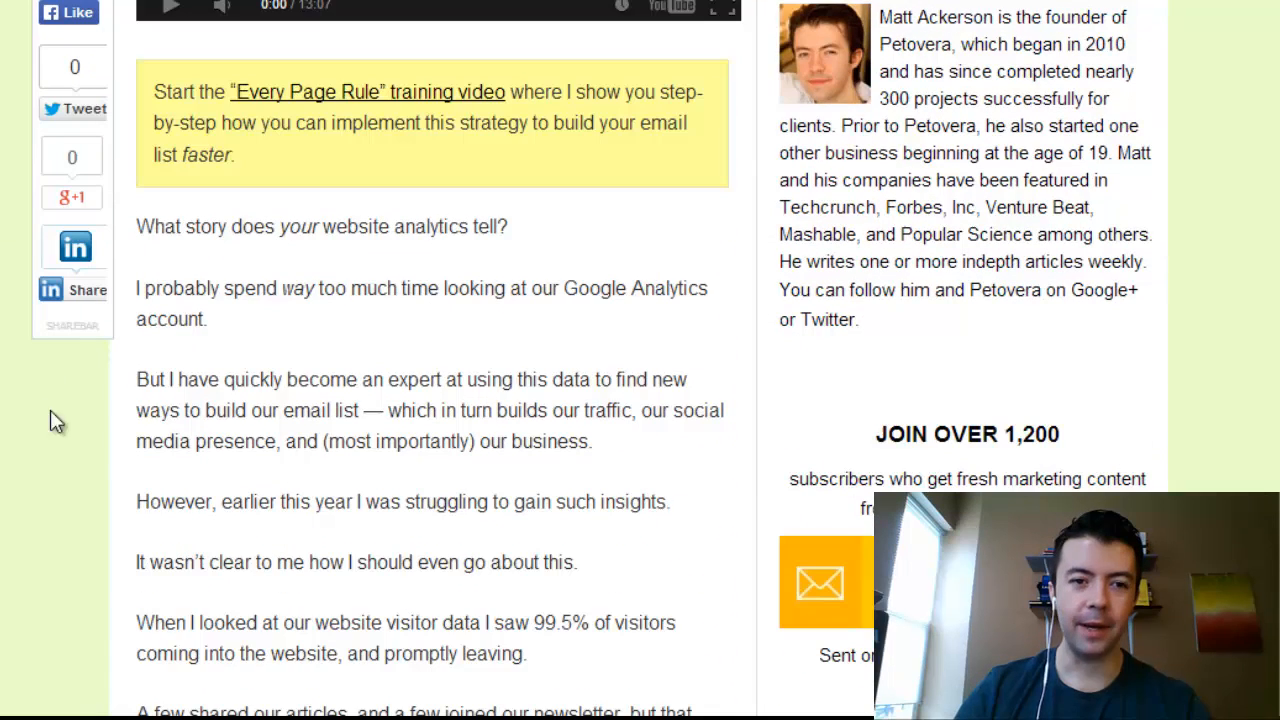
mouse_move(524, 380)
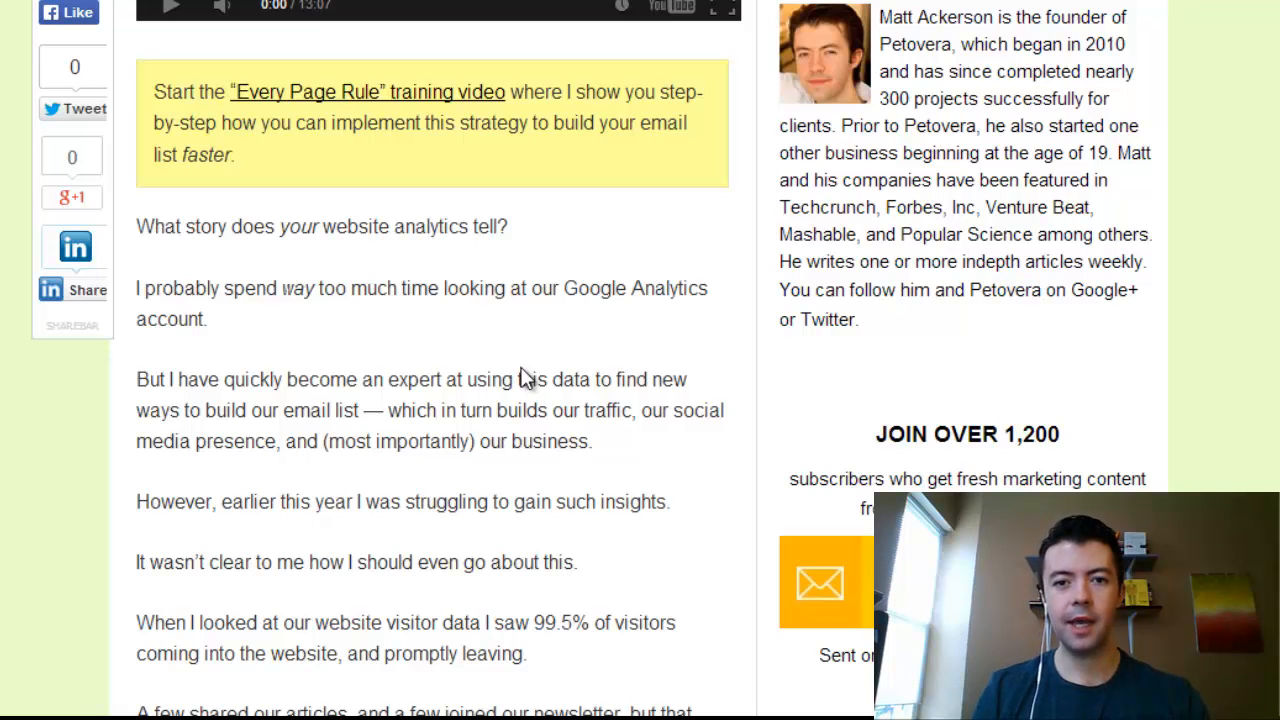
mouse_move(504, 160)
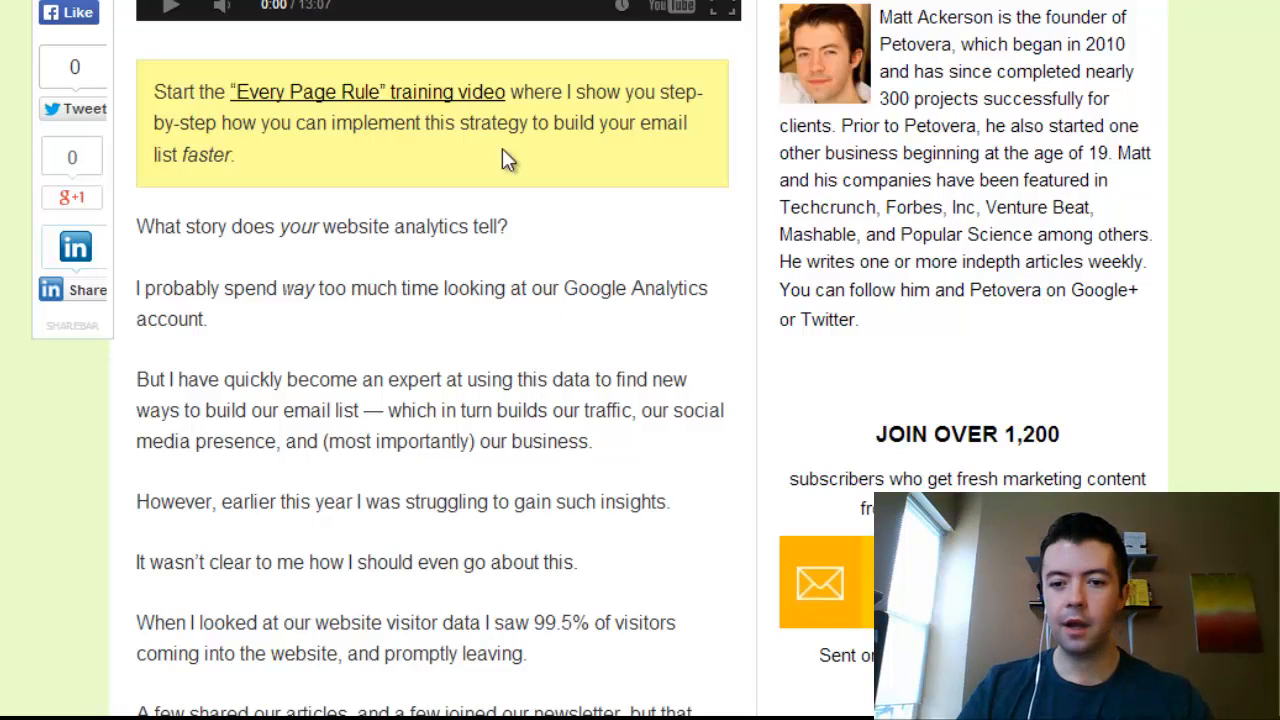
Scroll down to the numbered list of five key factors and the results section below it.
scroll(down, 3)
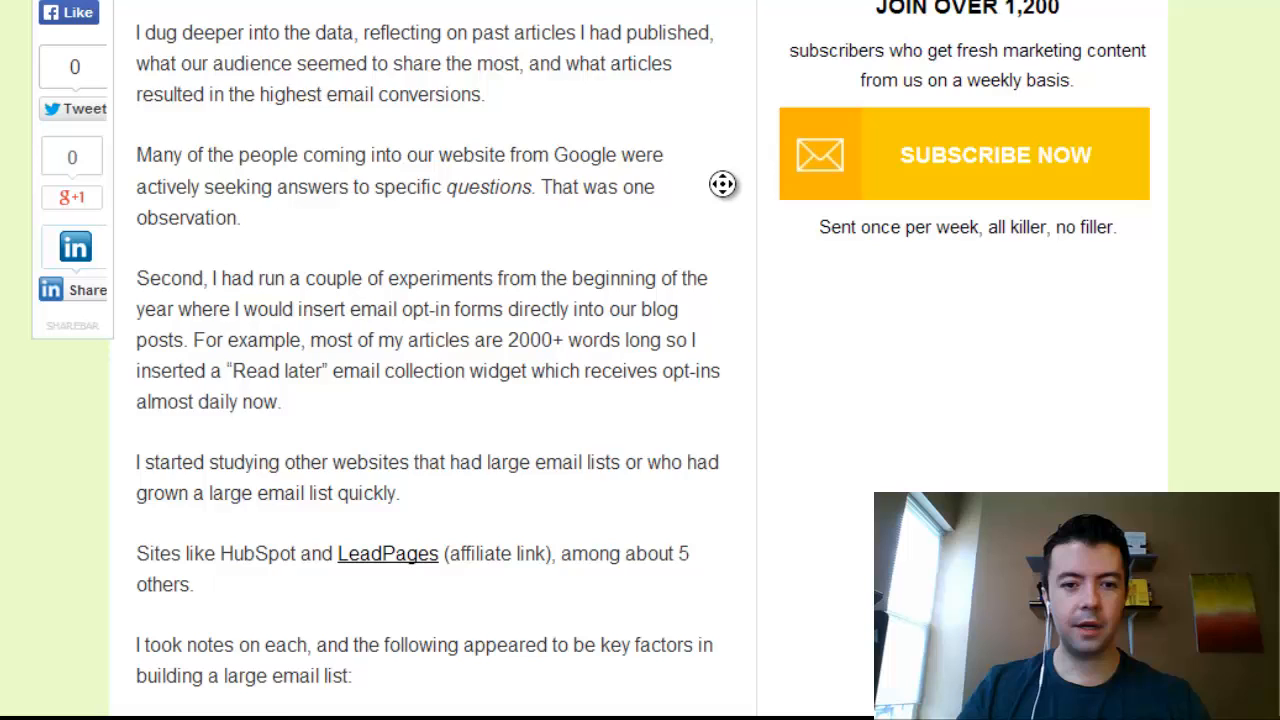
scroll(down, 3)
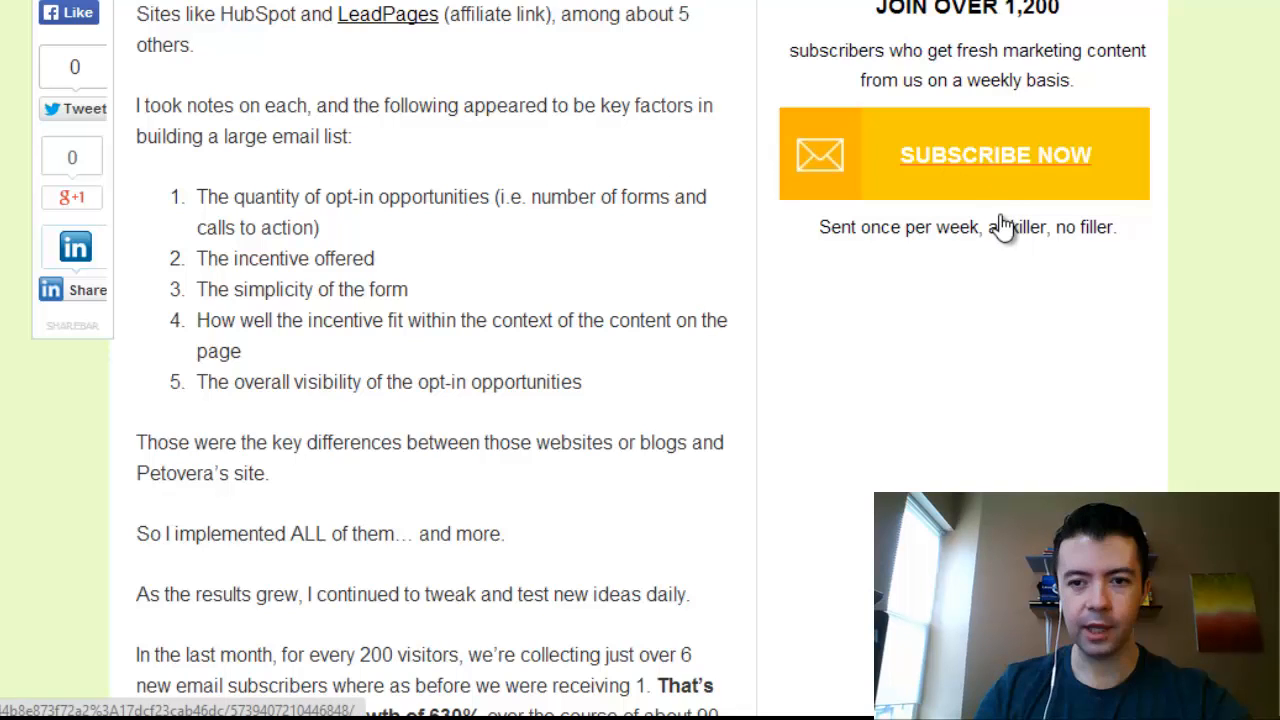
mouse_move(1068, 280)
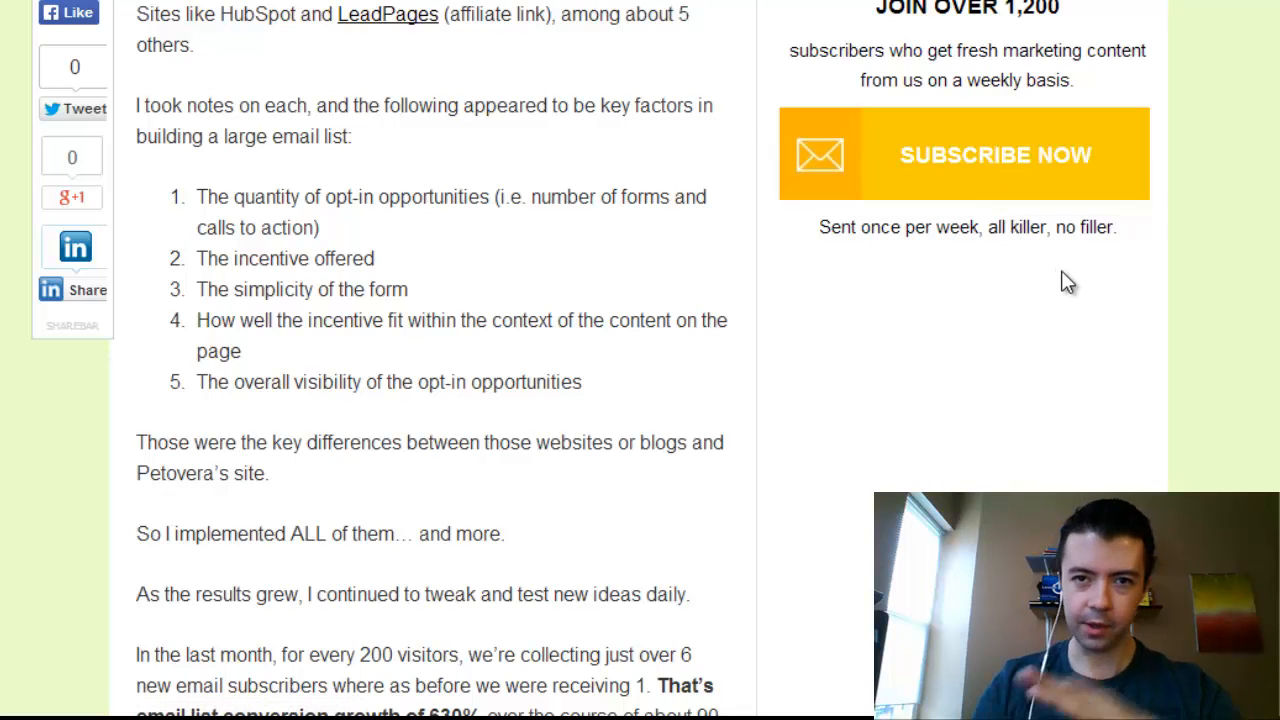
mouse_move(398, 292)
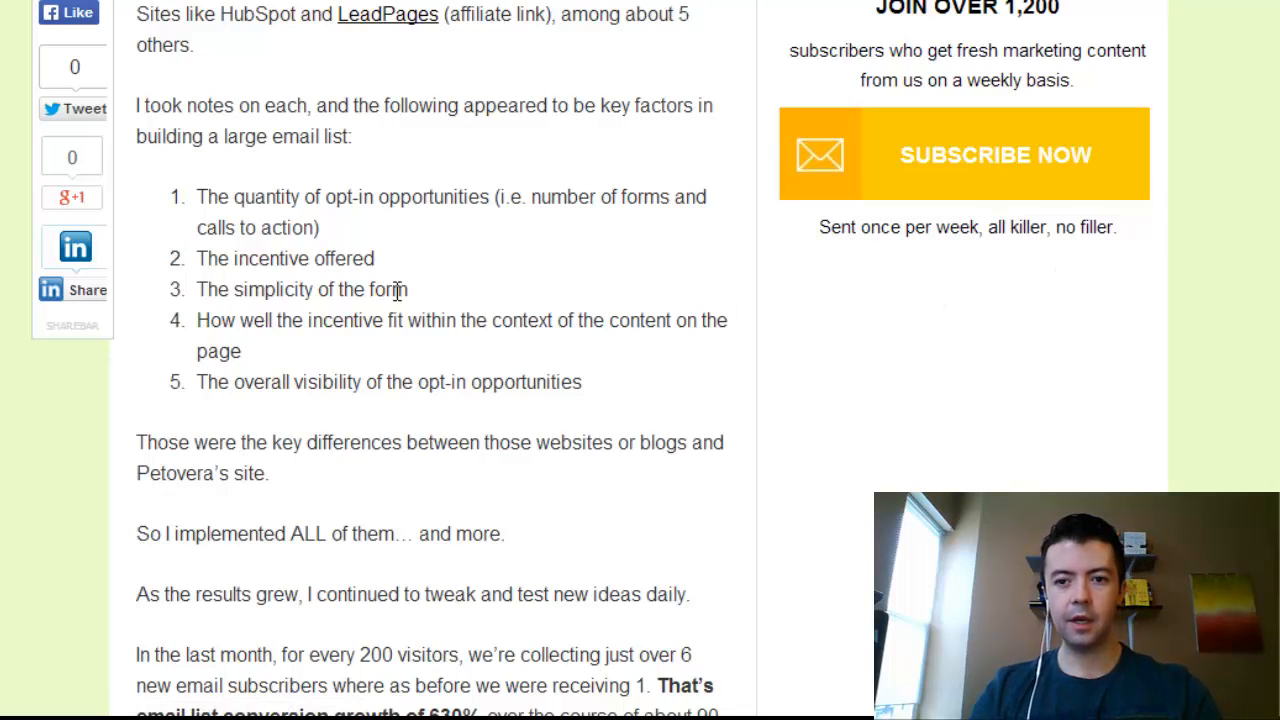
mouse_move(784, 250)
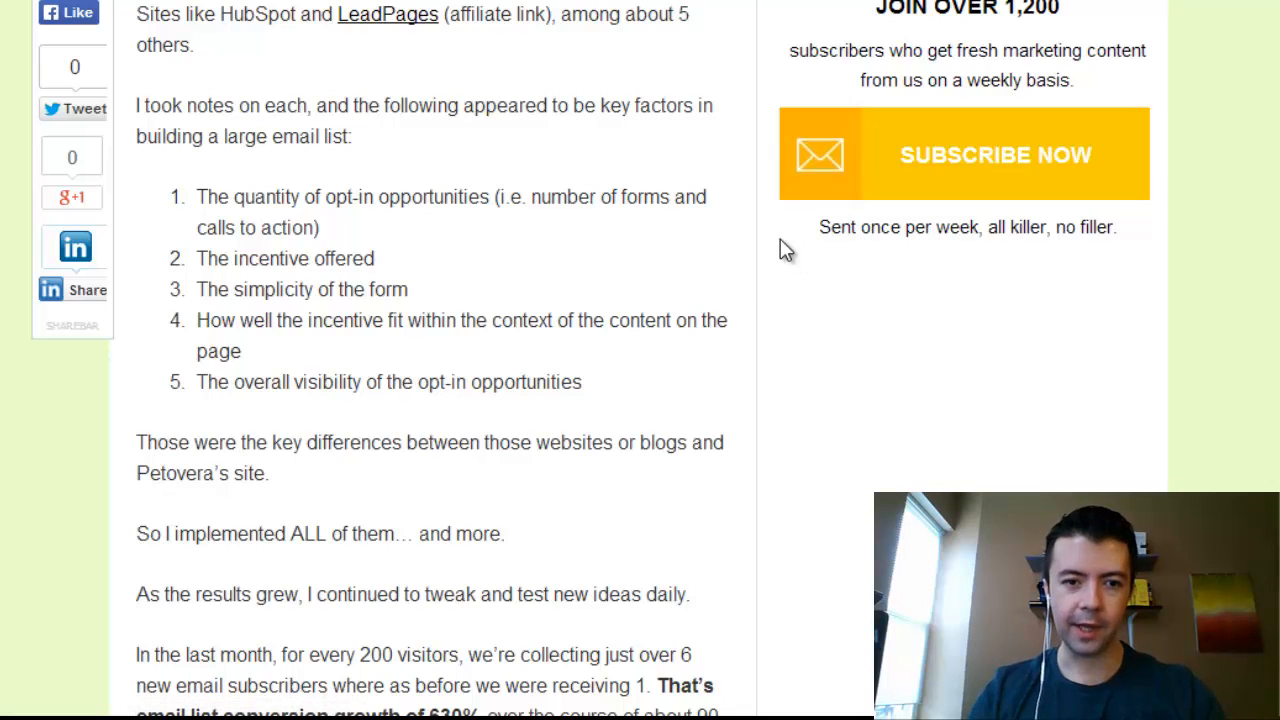
mouse_move(170, 280)
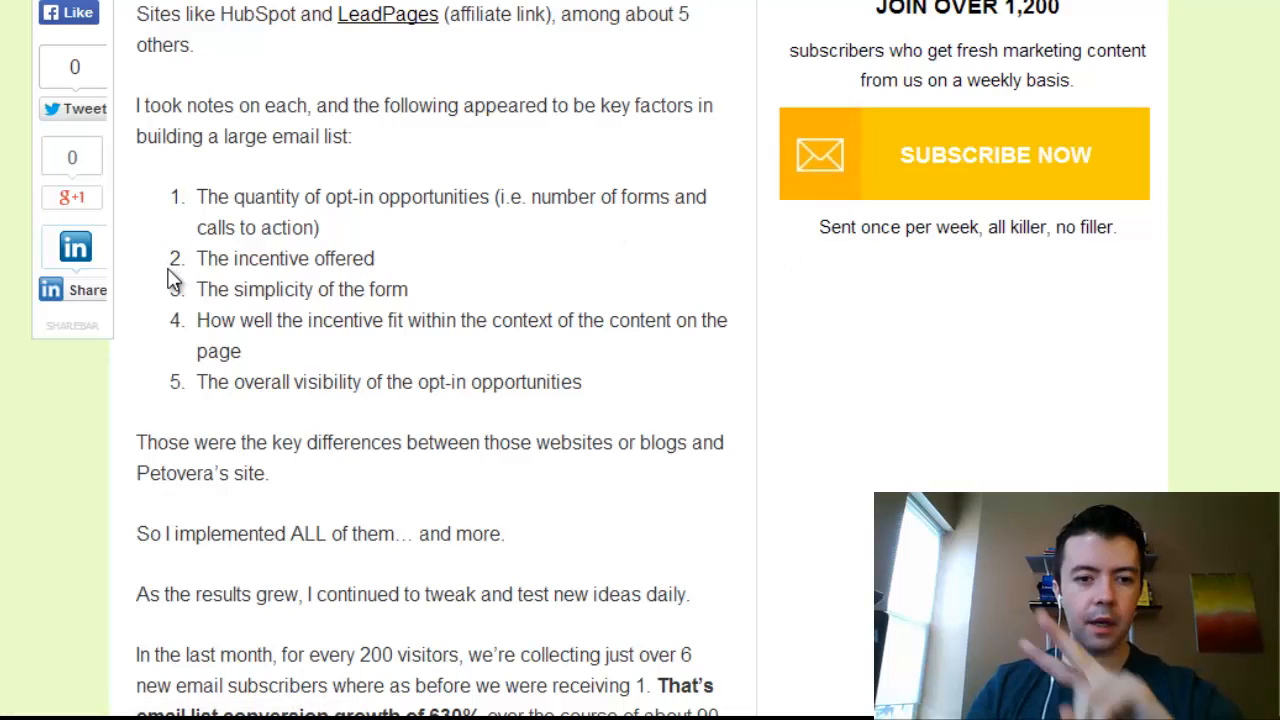
mouse_move(390, 270)
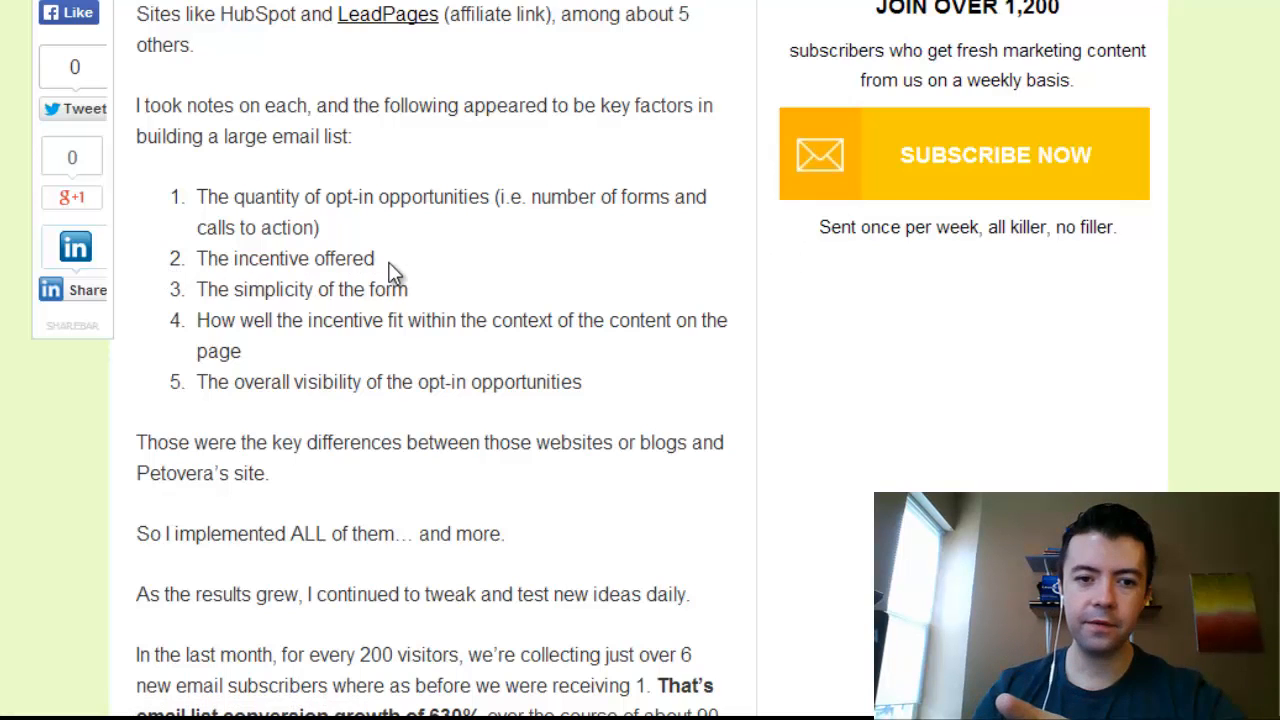
mouse_move(1244, 272)
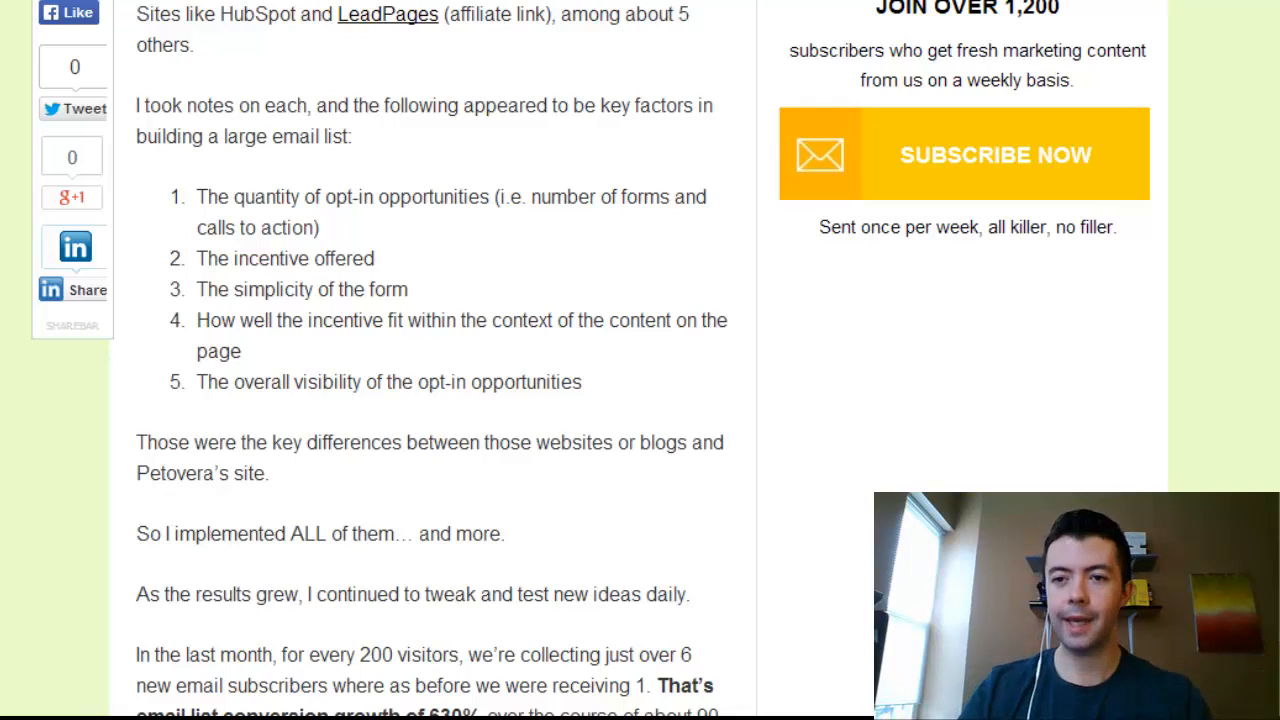
scroll(up, 3)
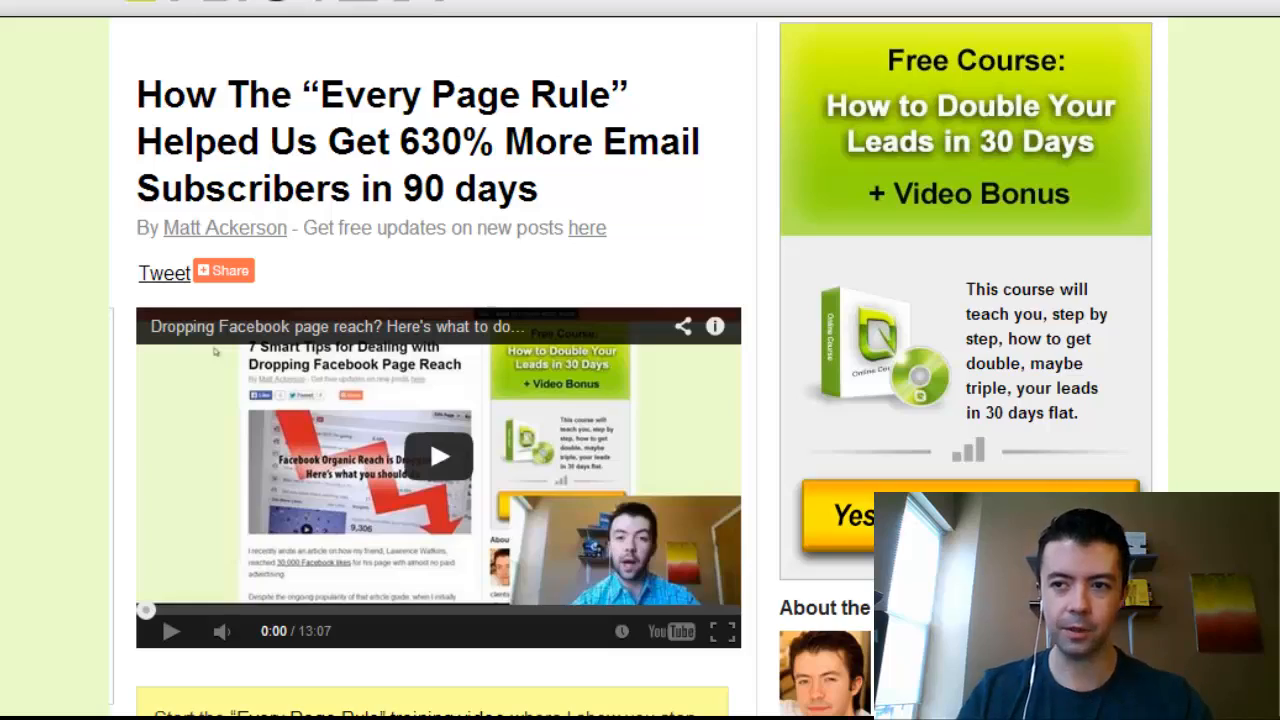
scroll(down, 3)
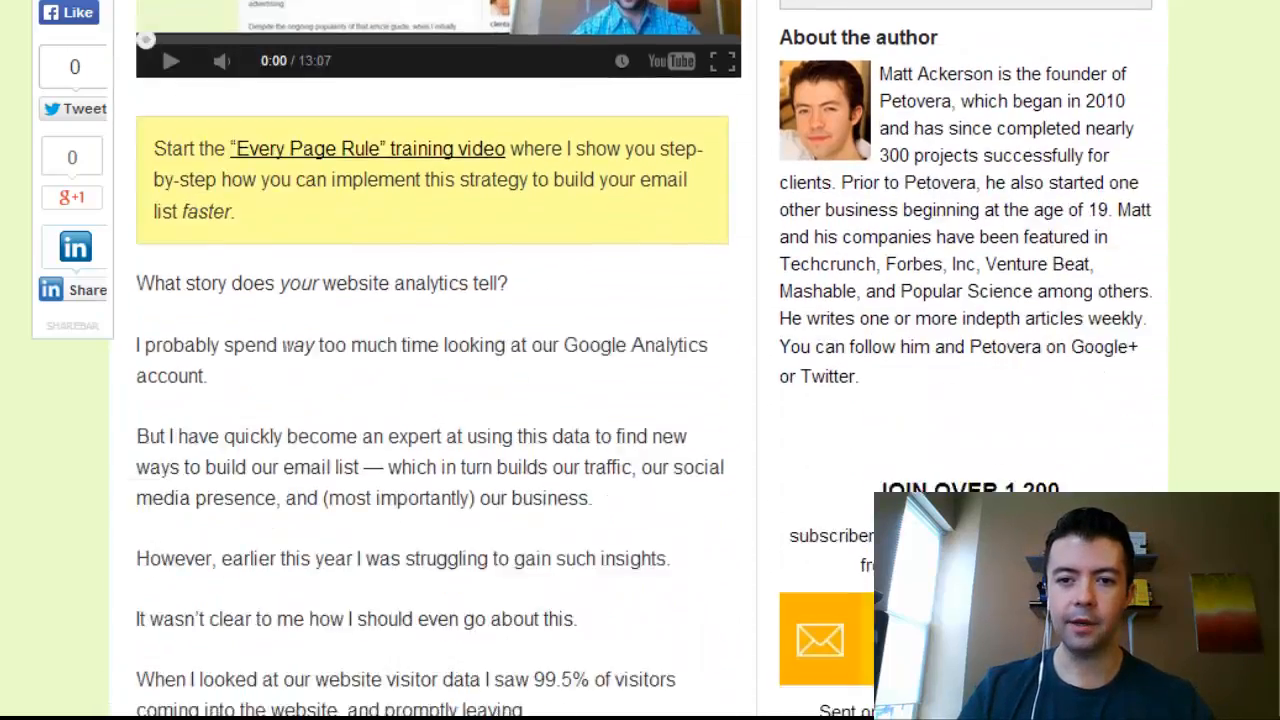
scroll(down, 3)
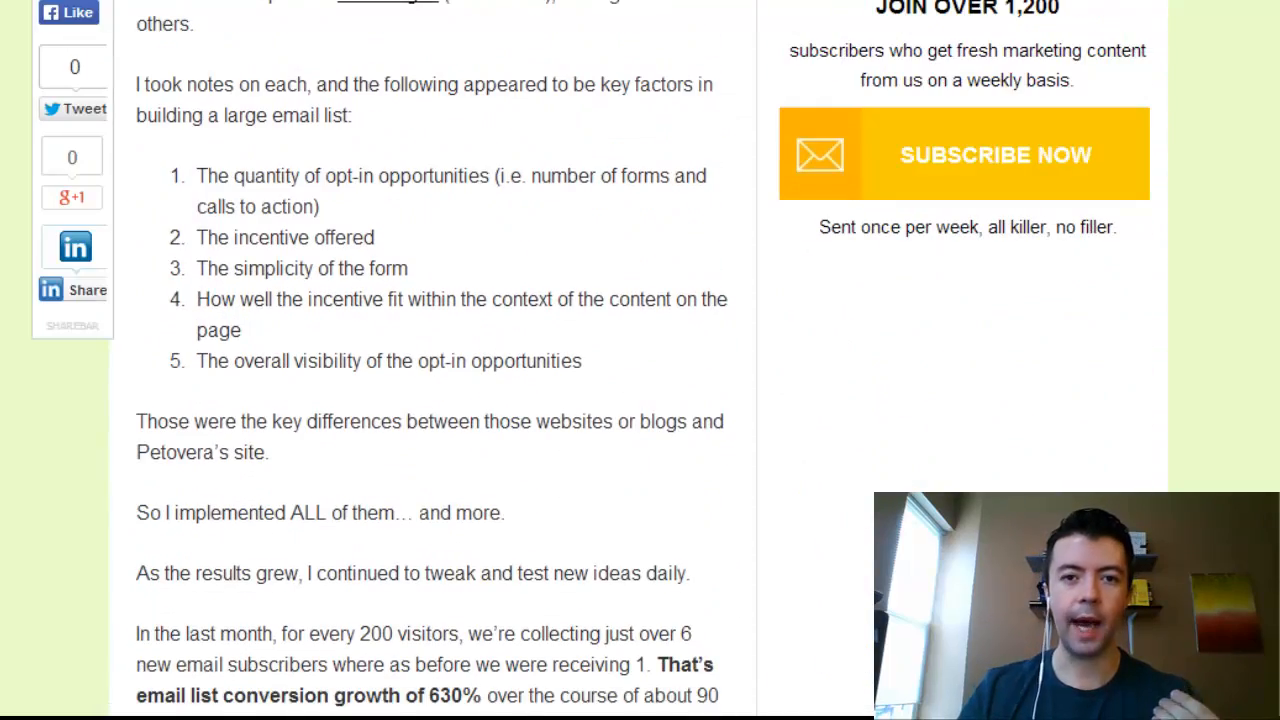
mouse_move(444, 262)
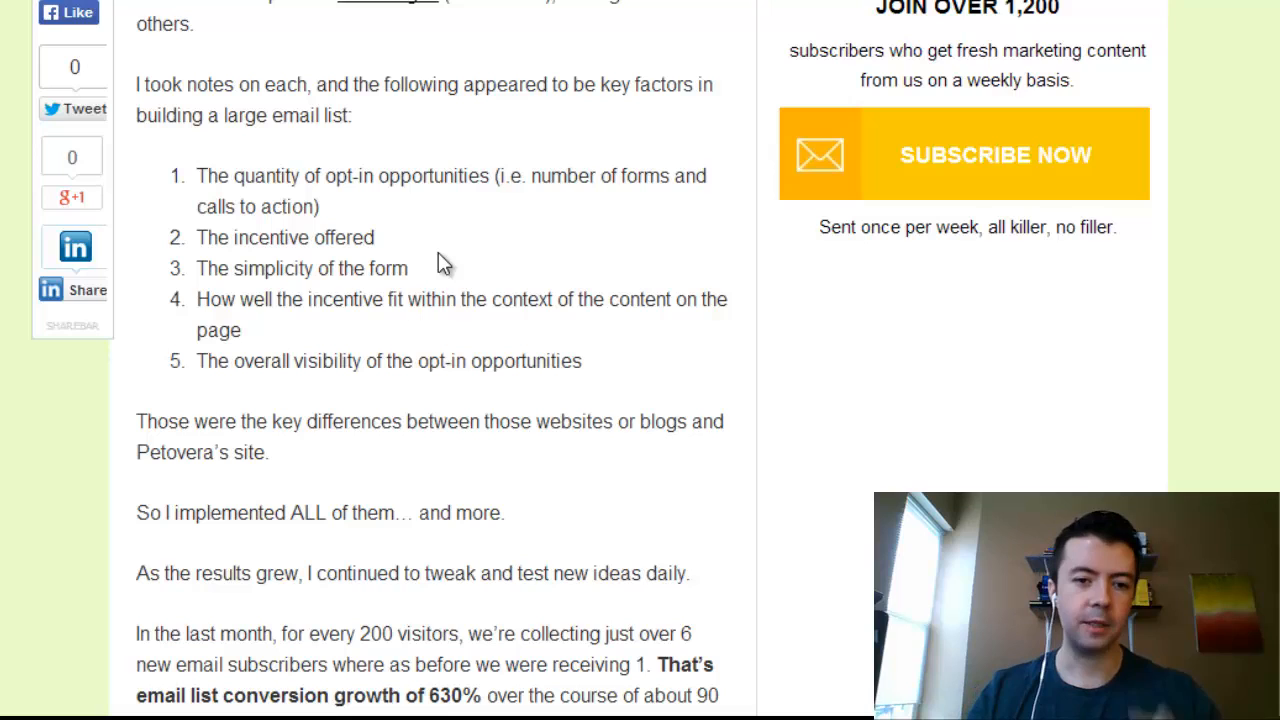
mouse_move(218, 278)
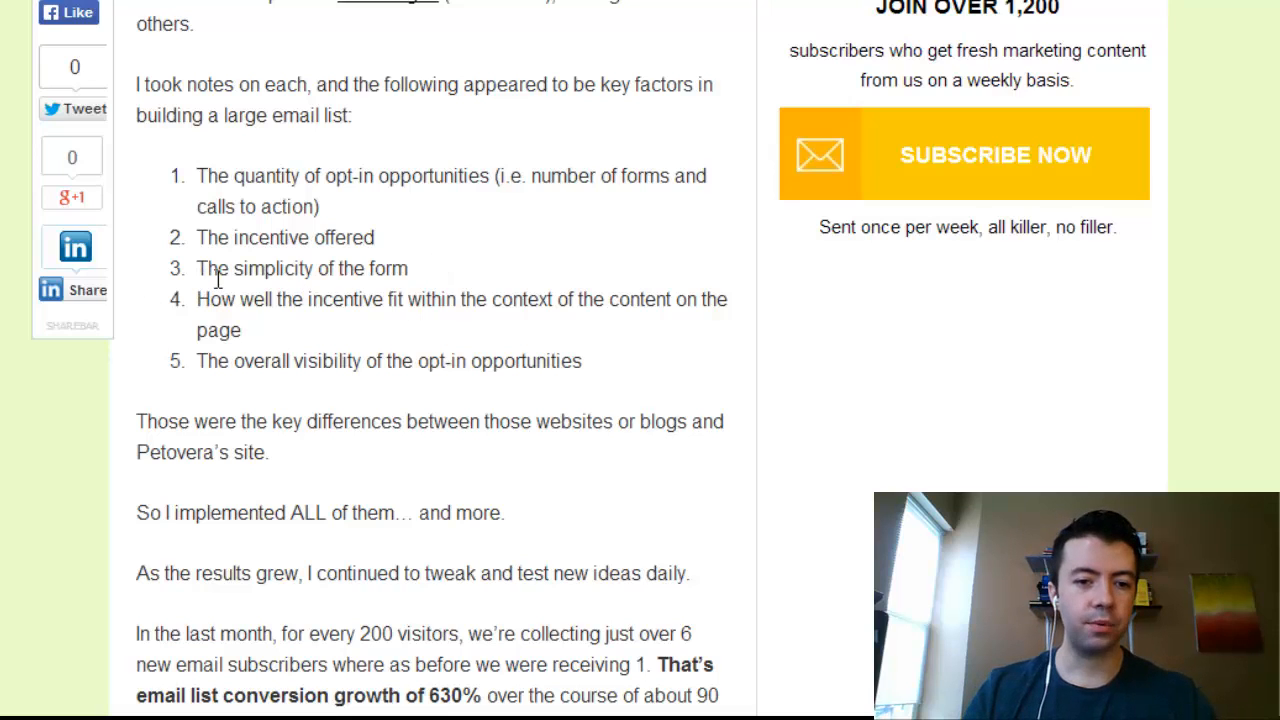
mouse_move(456, 288)
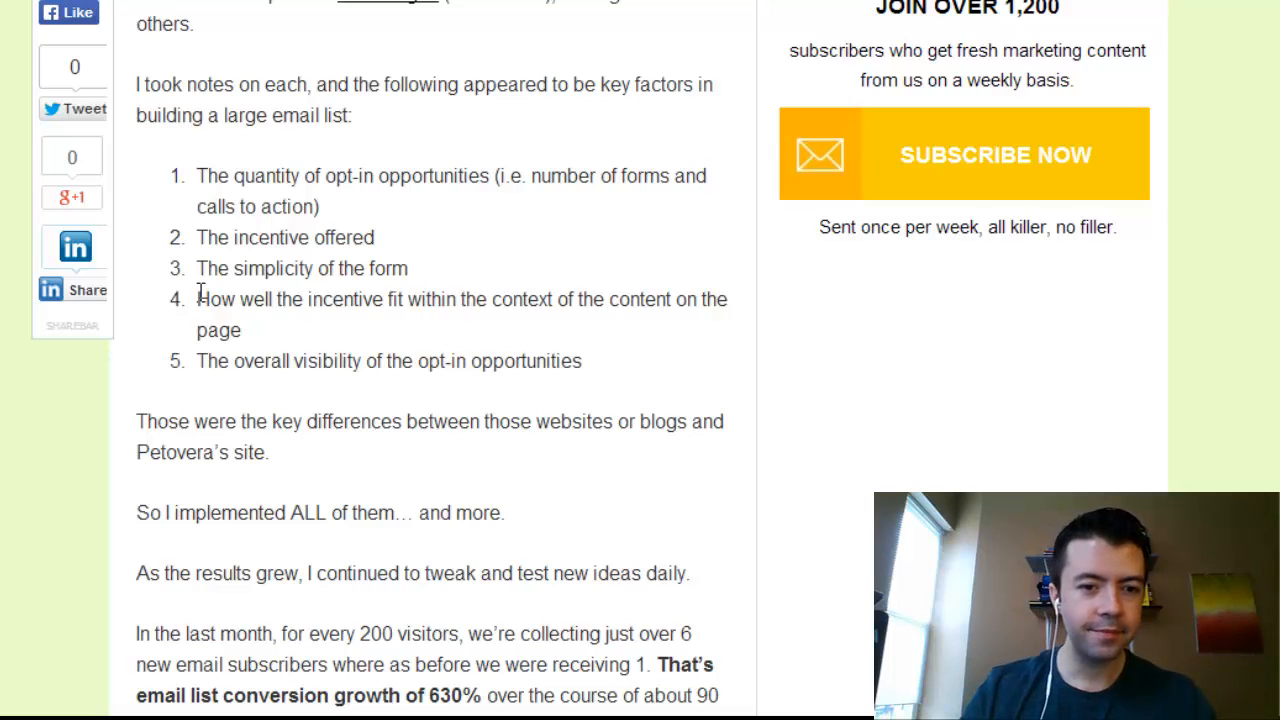
Select the key factor about how well the incentive fits, then clear the selection.
drag(196, 300, 242, 330)
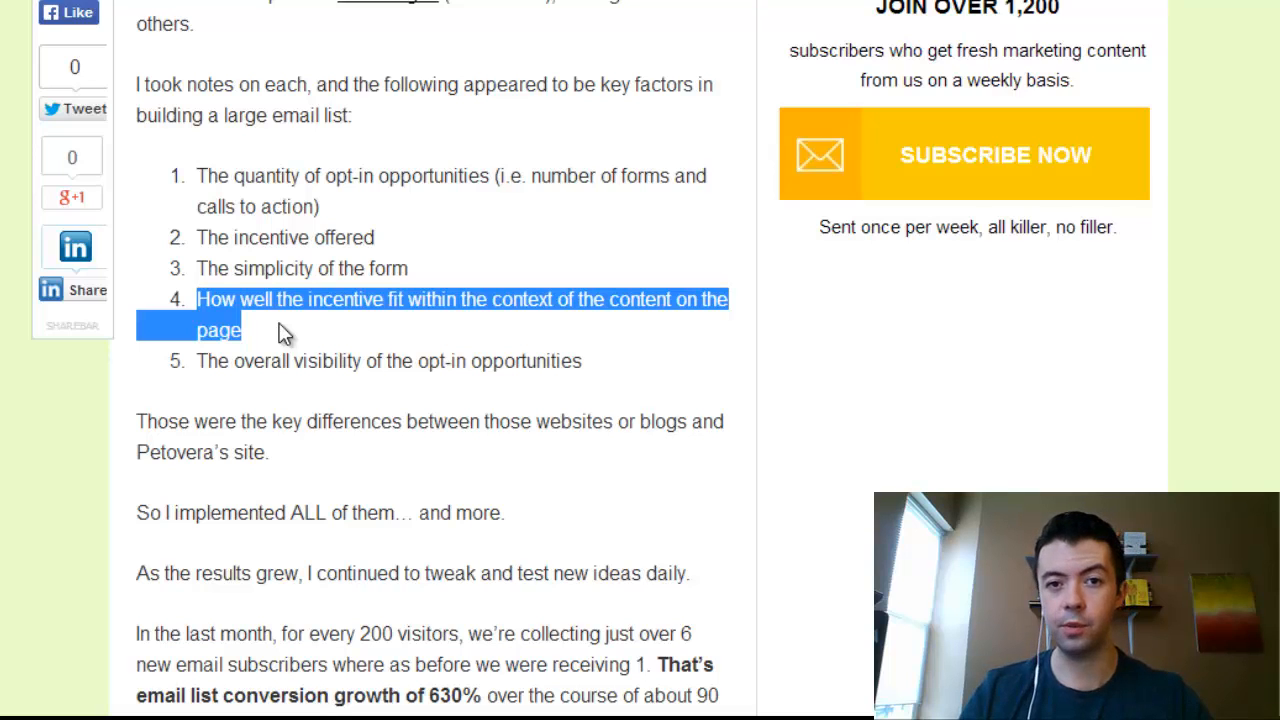
mouse_move(192, 308)
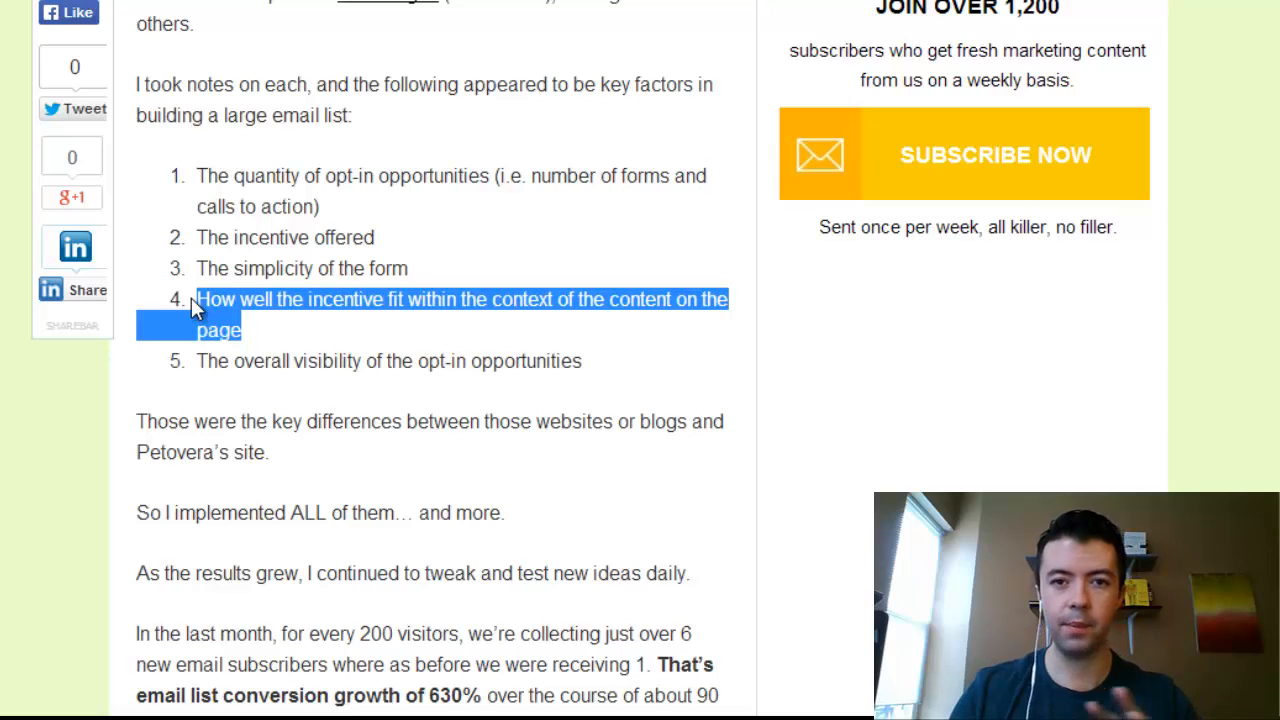
click(292, 330)
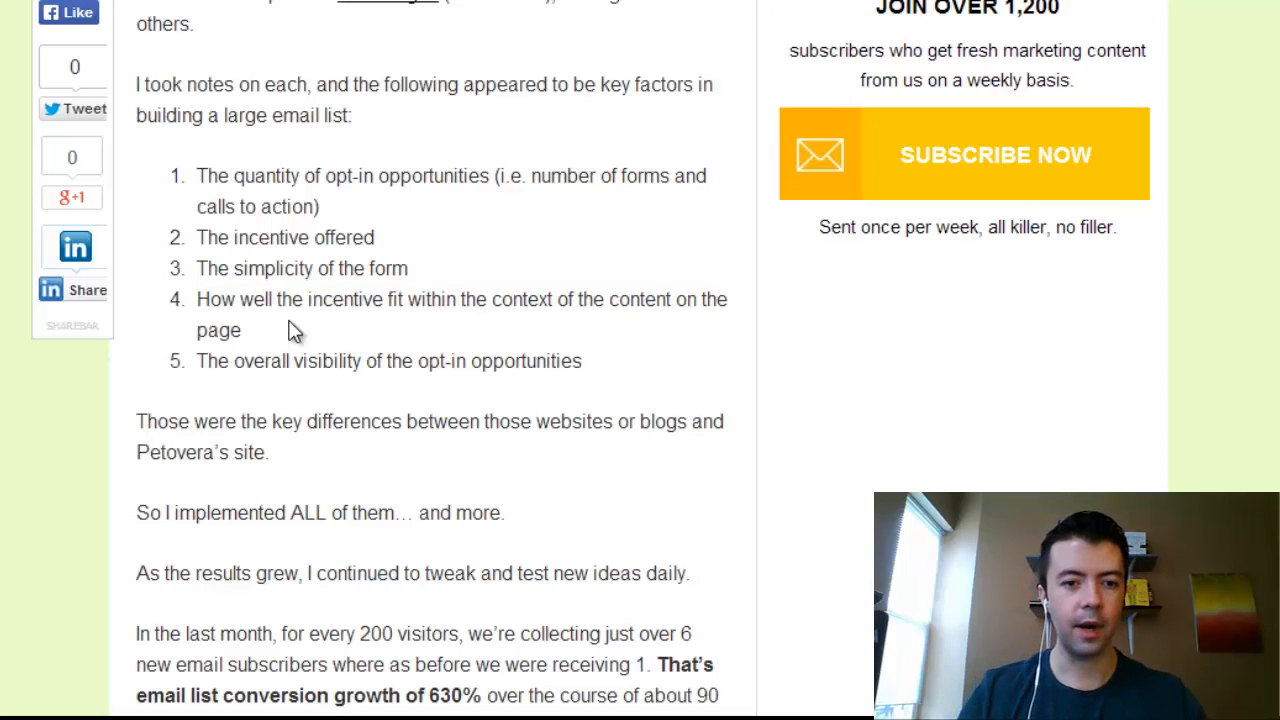
mouse_move(308, 344)
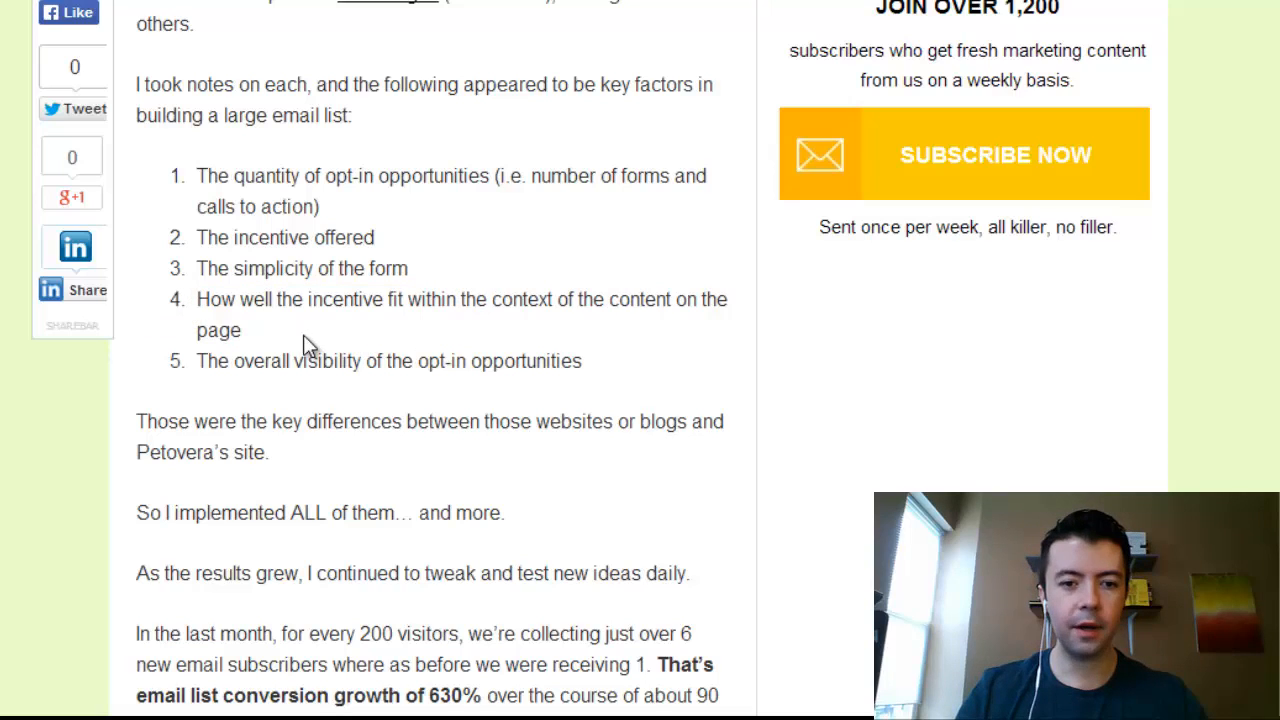
mouse_move(318, 350)
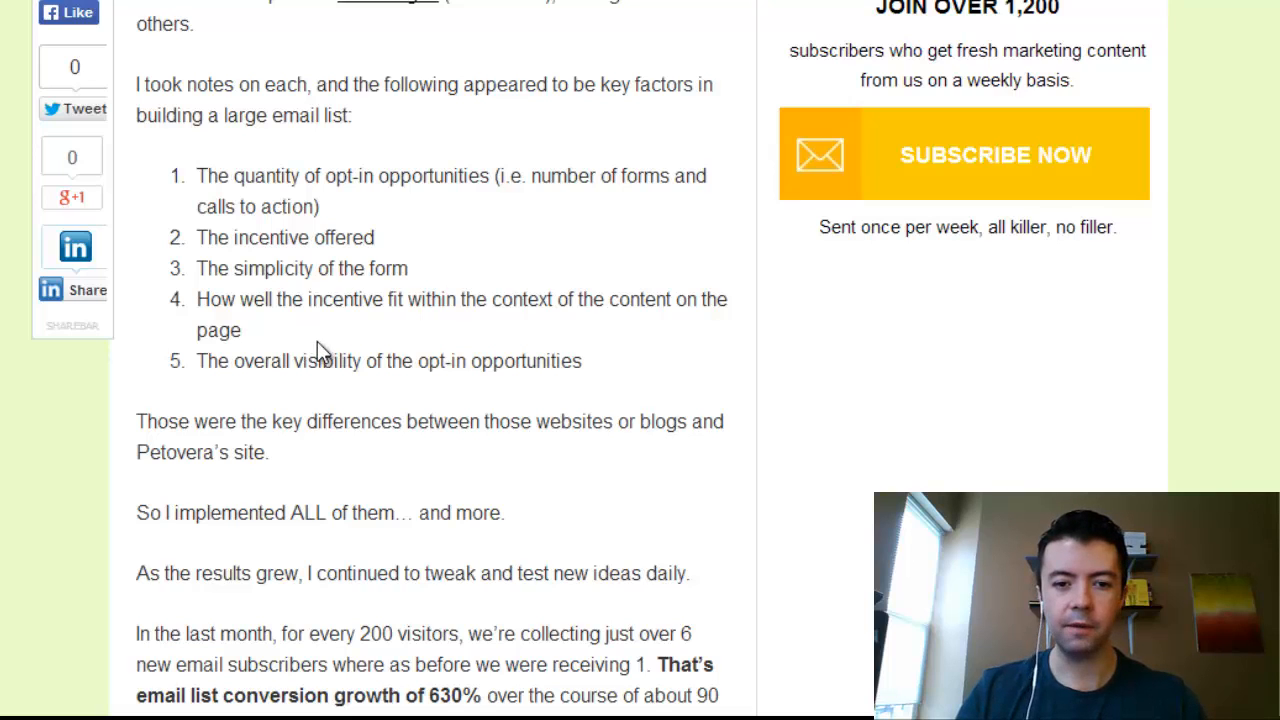
mouse_move(396, 356)
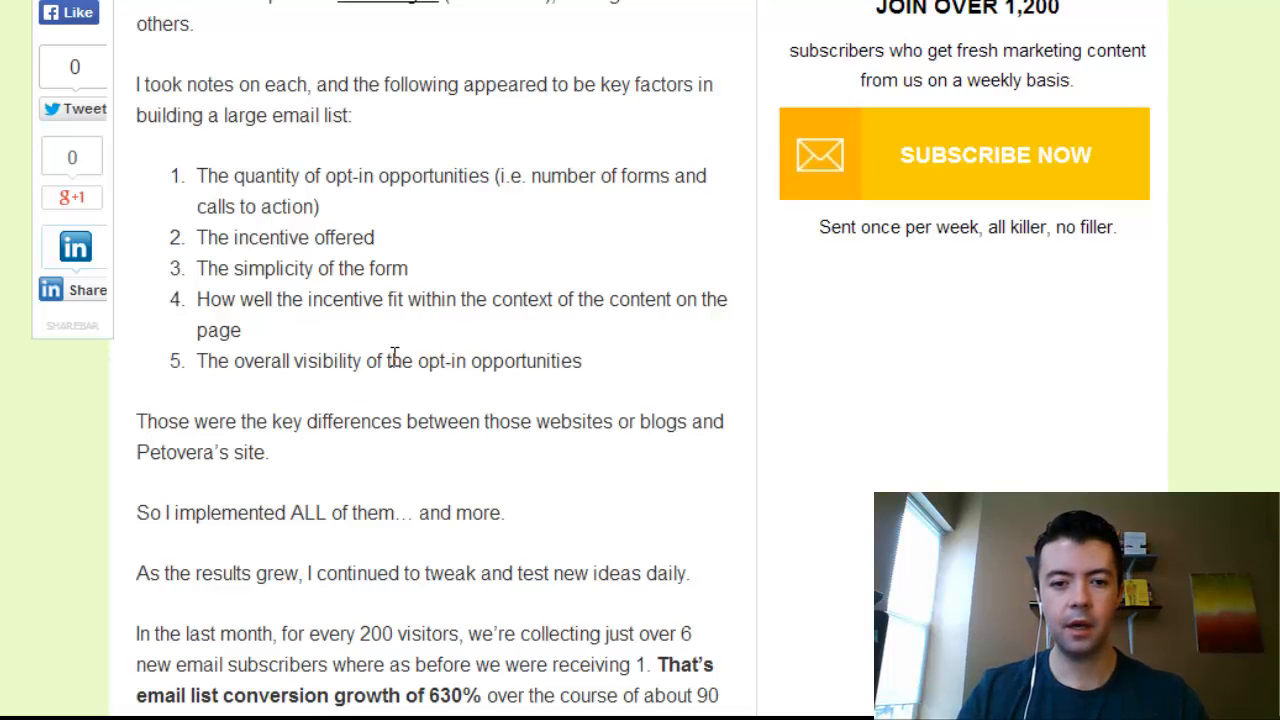
mouse_move(424, 352)
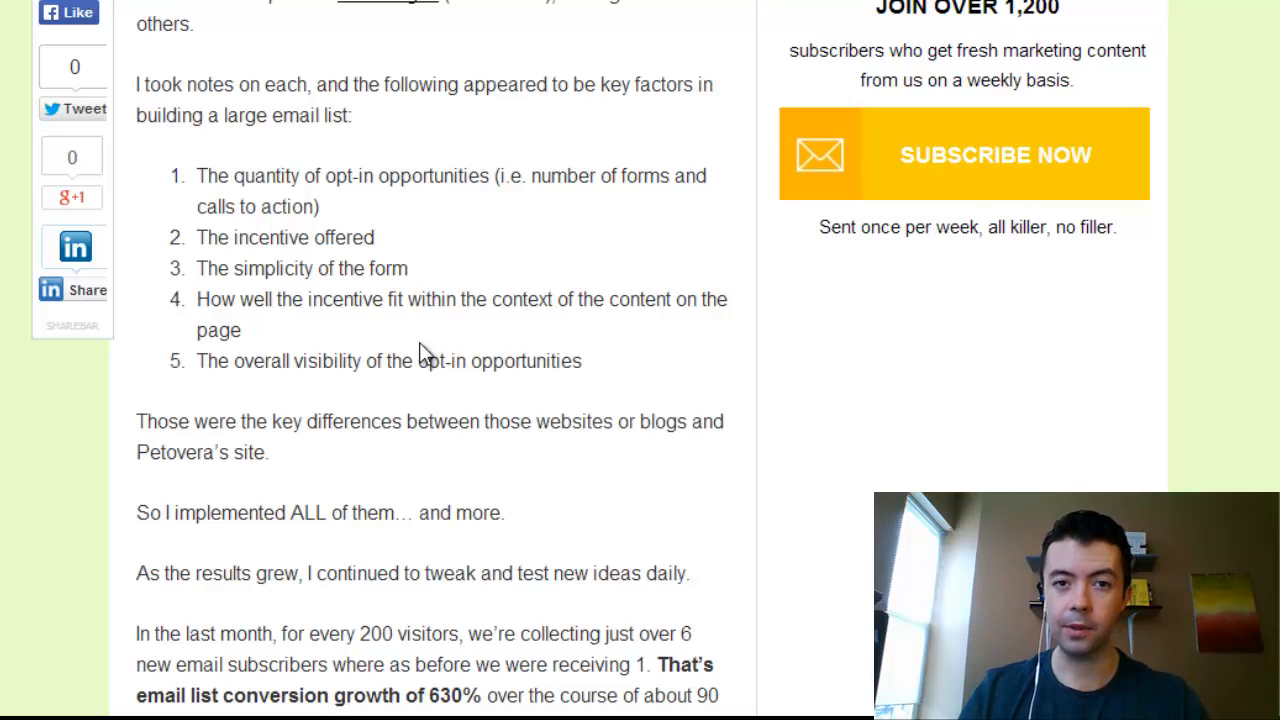
mouse_move(448, 350)
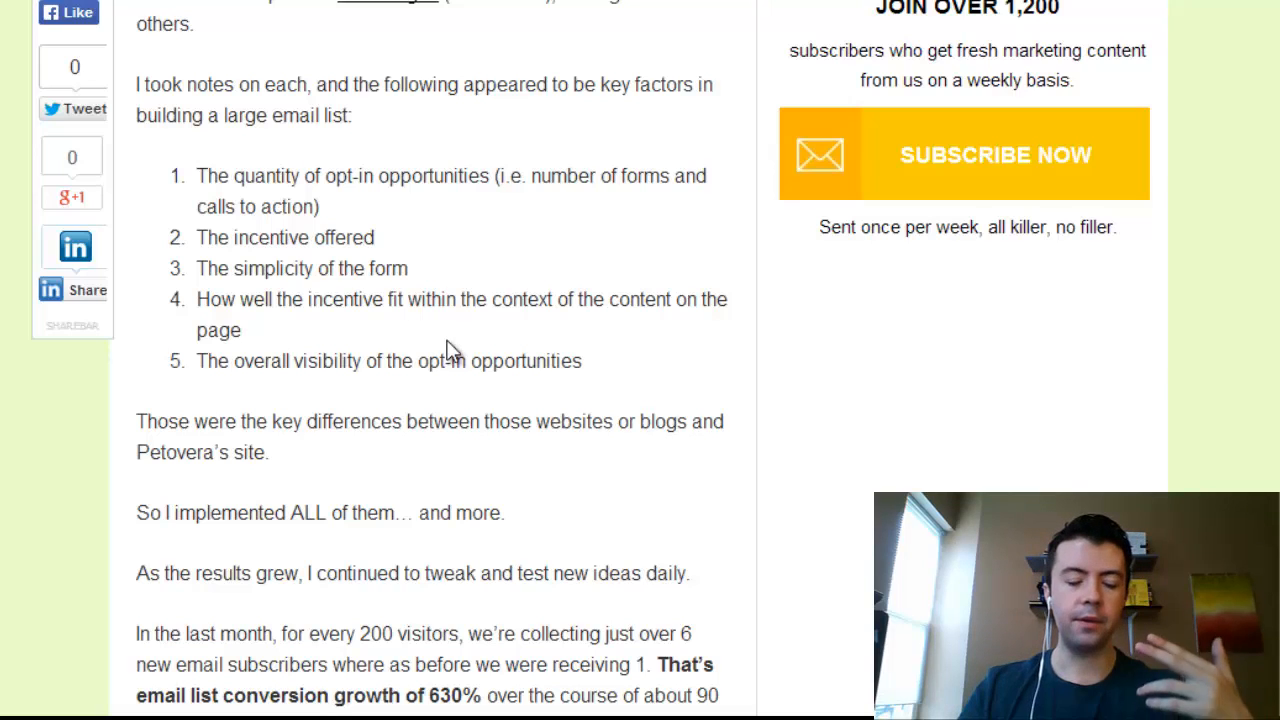
Scroll down to the post's Conclusion, selecting a passage, then return to the five-factor list and 630% growth.
scroll(down, 3)
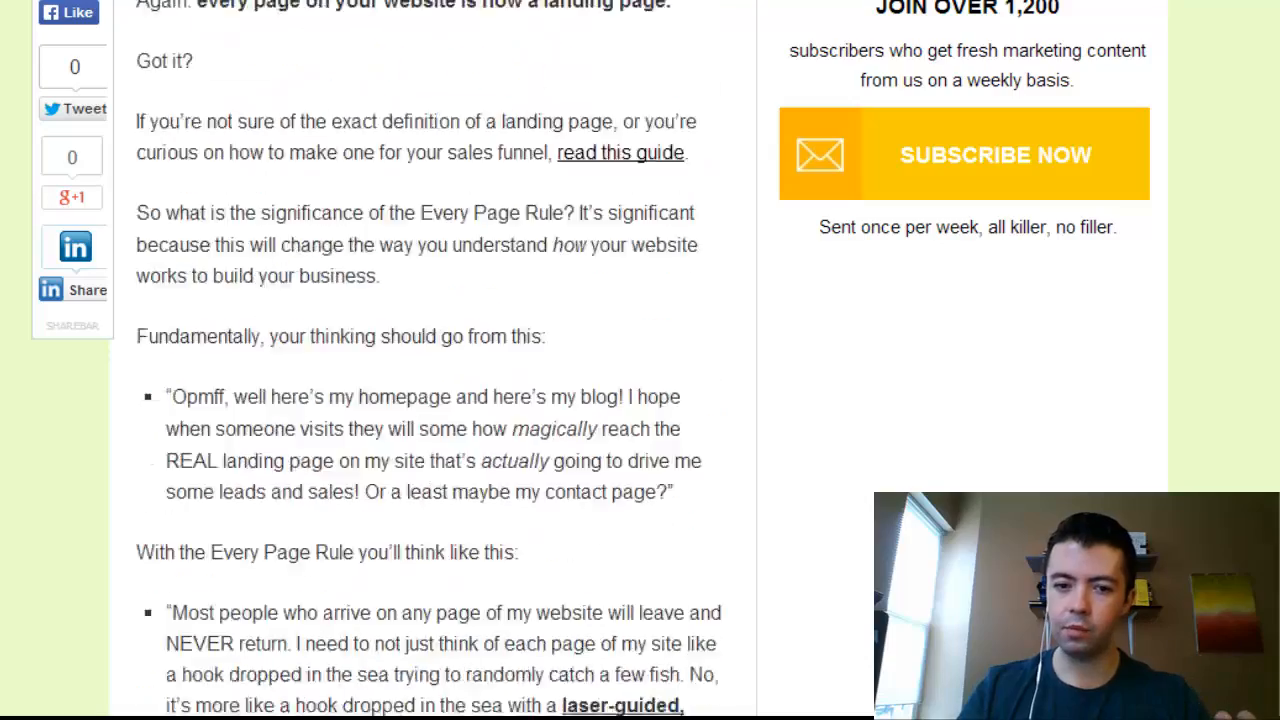
scroll(down, 3)
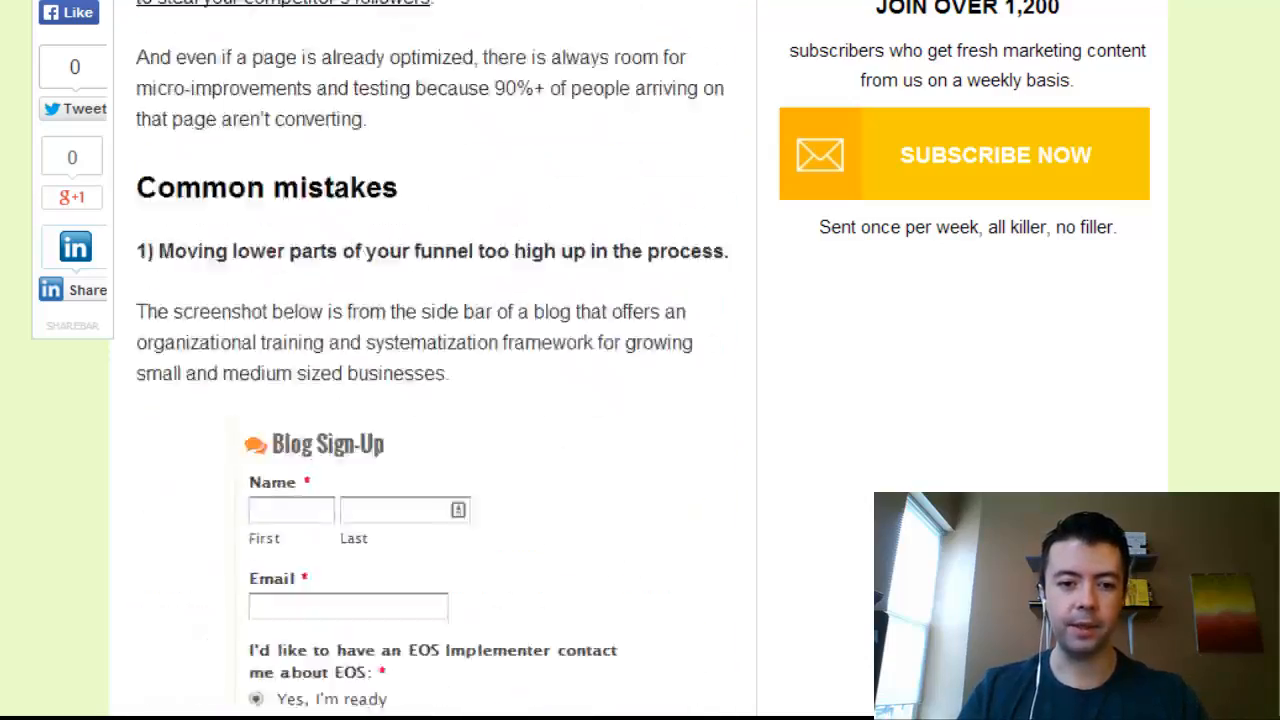
scroll(down, 3)
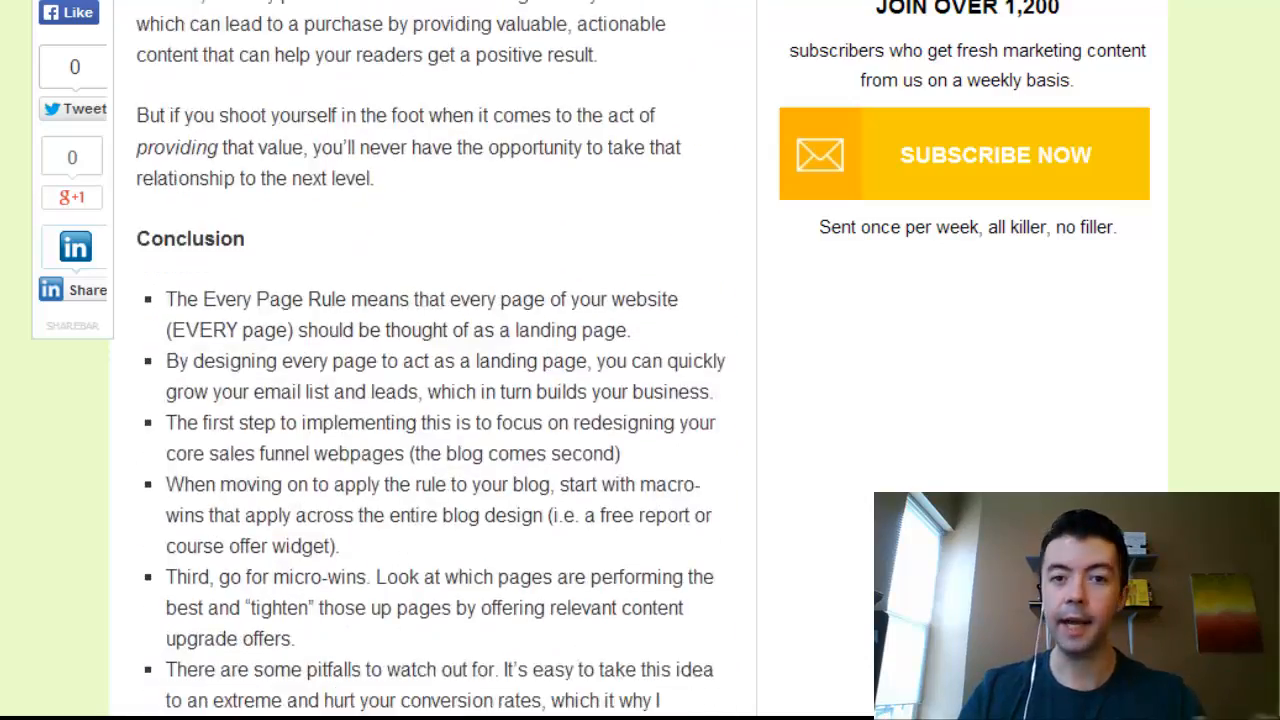
scroll(down, 3)
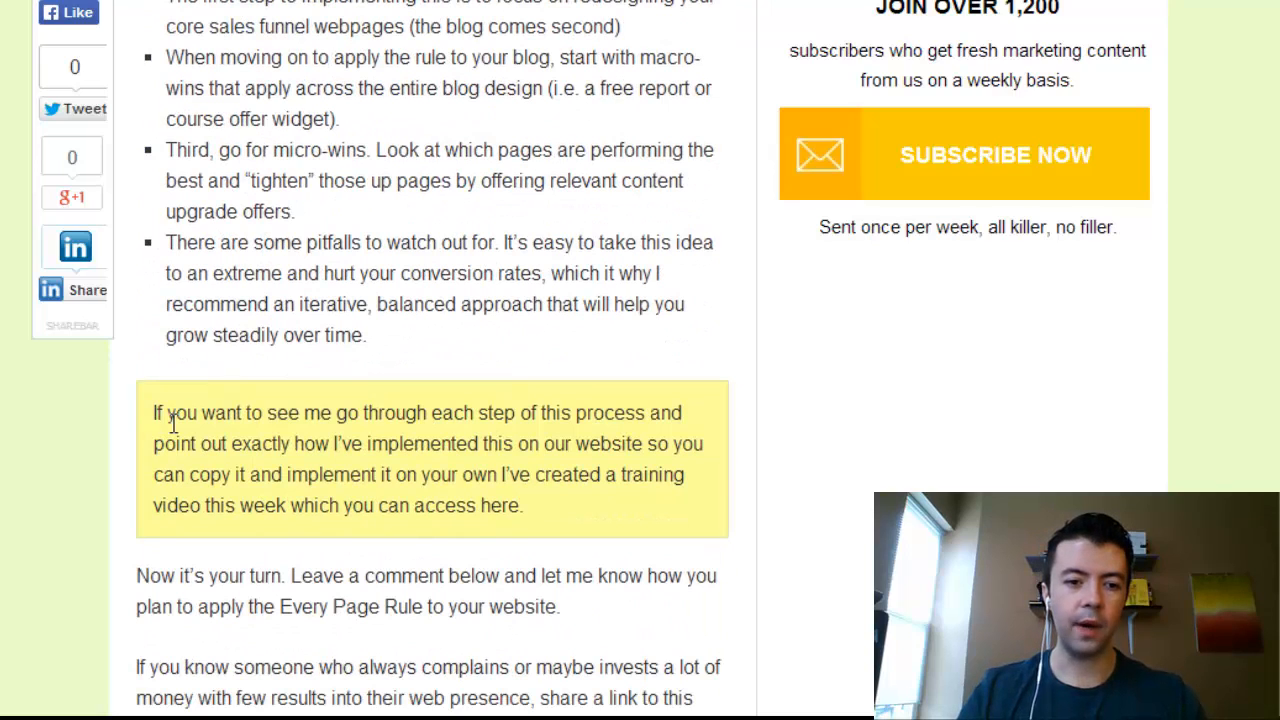
drag(152, 412, 520, 504)
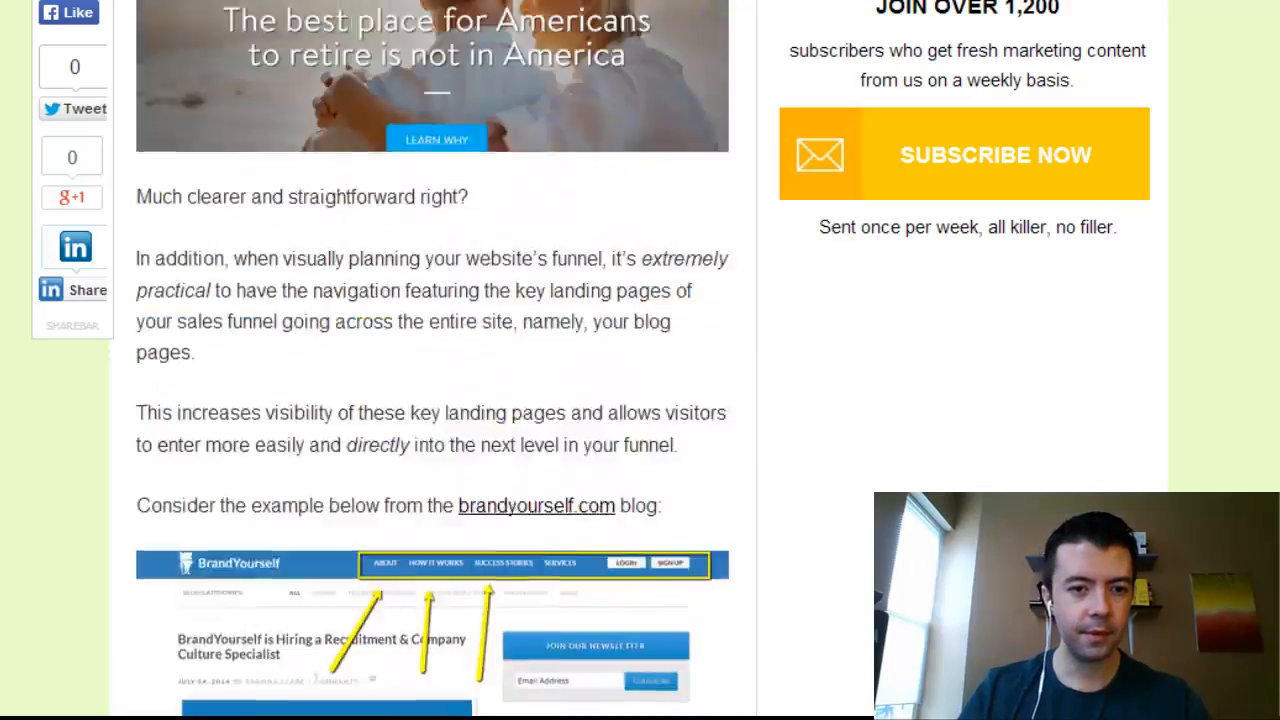
scroll(down, 3)
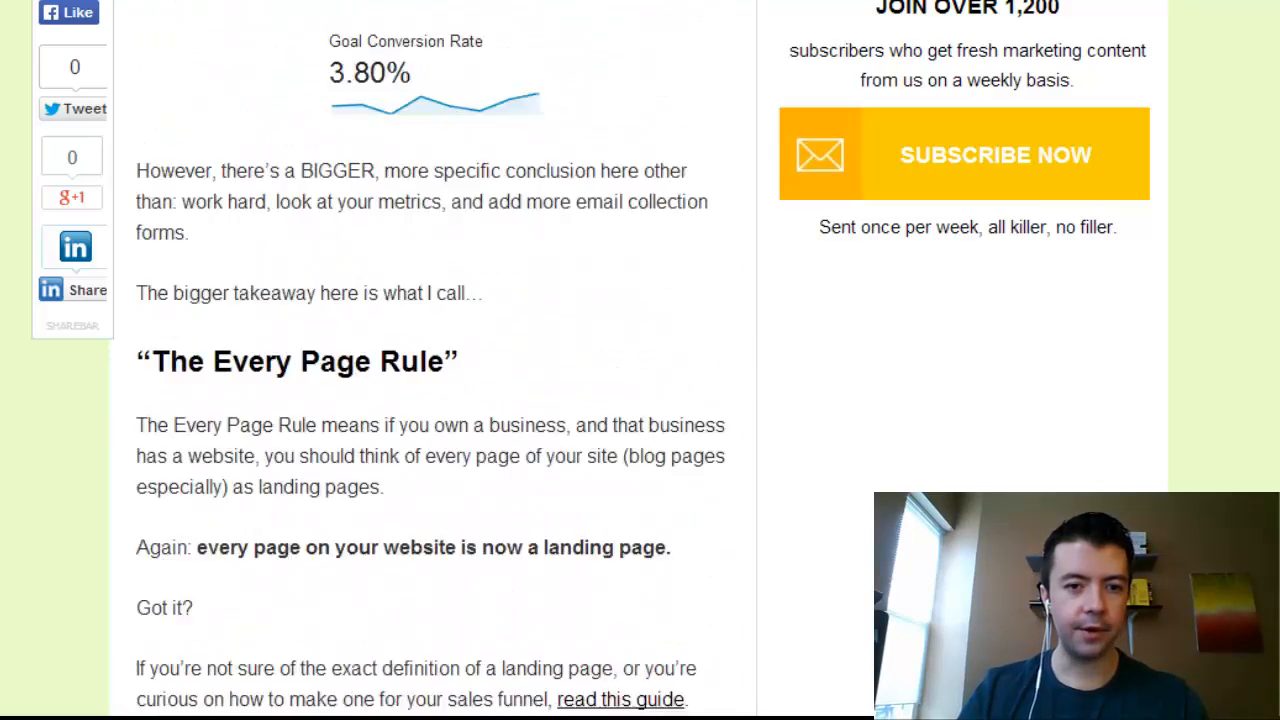
scroll(up, 3)
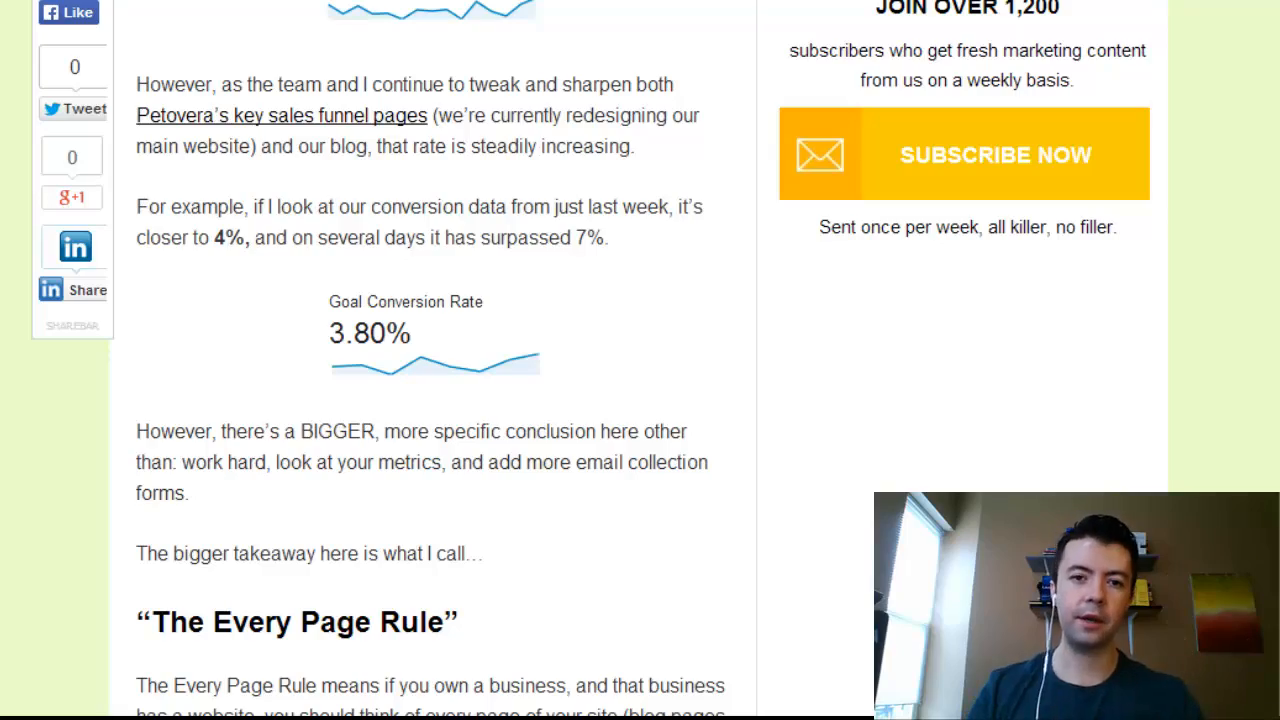
scroll(down, 3)
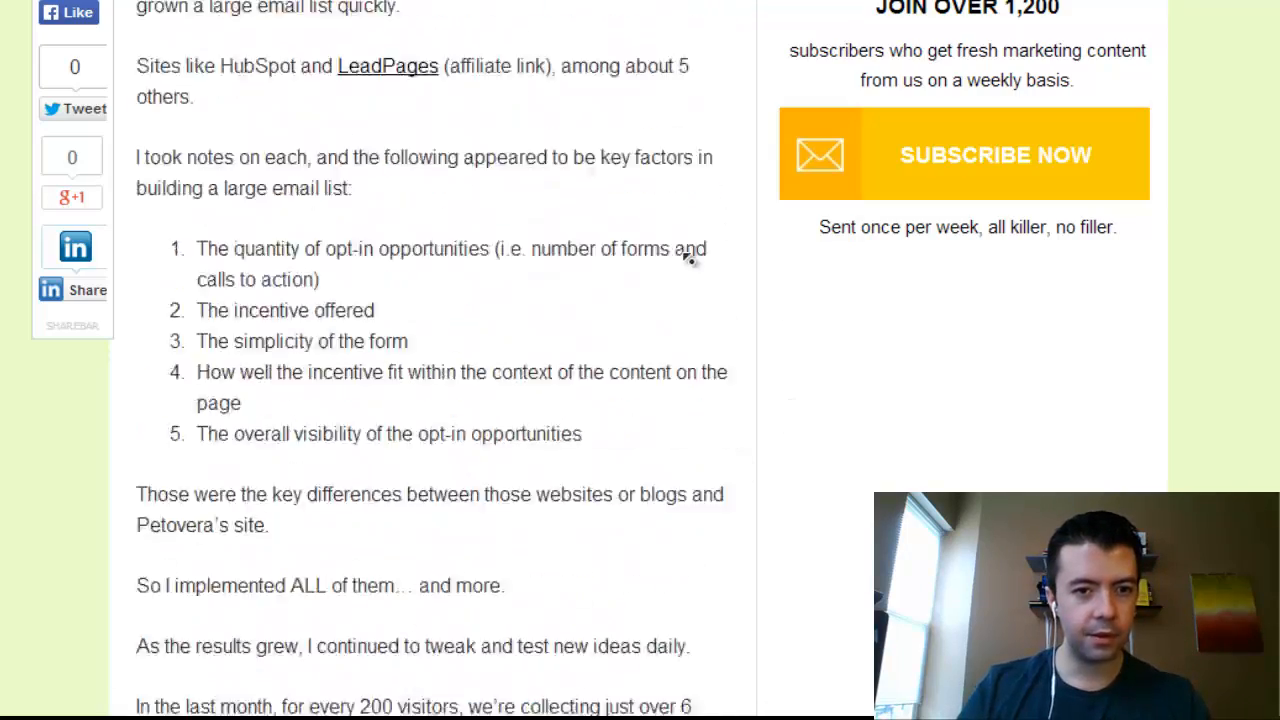
scroll(down, 3)
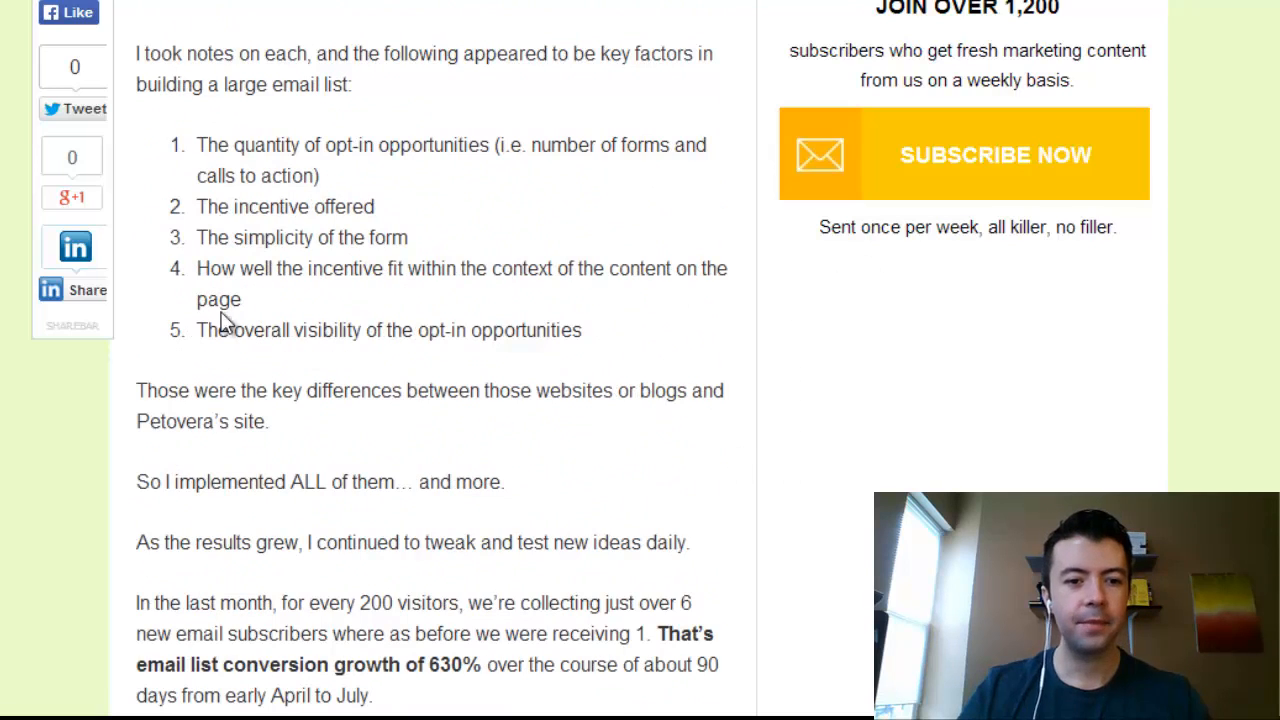
Select list item 5 on overall visibility of opt-in opportunities, then move down toward The Every Page Rule section.
drag(196, 330, 580, 330)
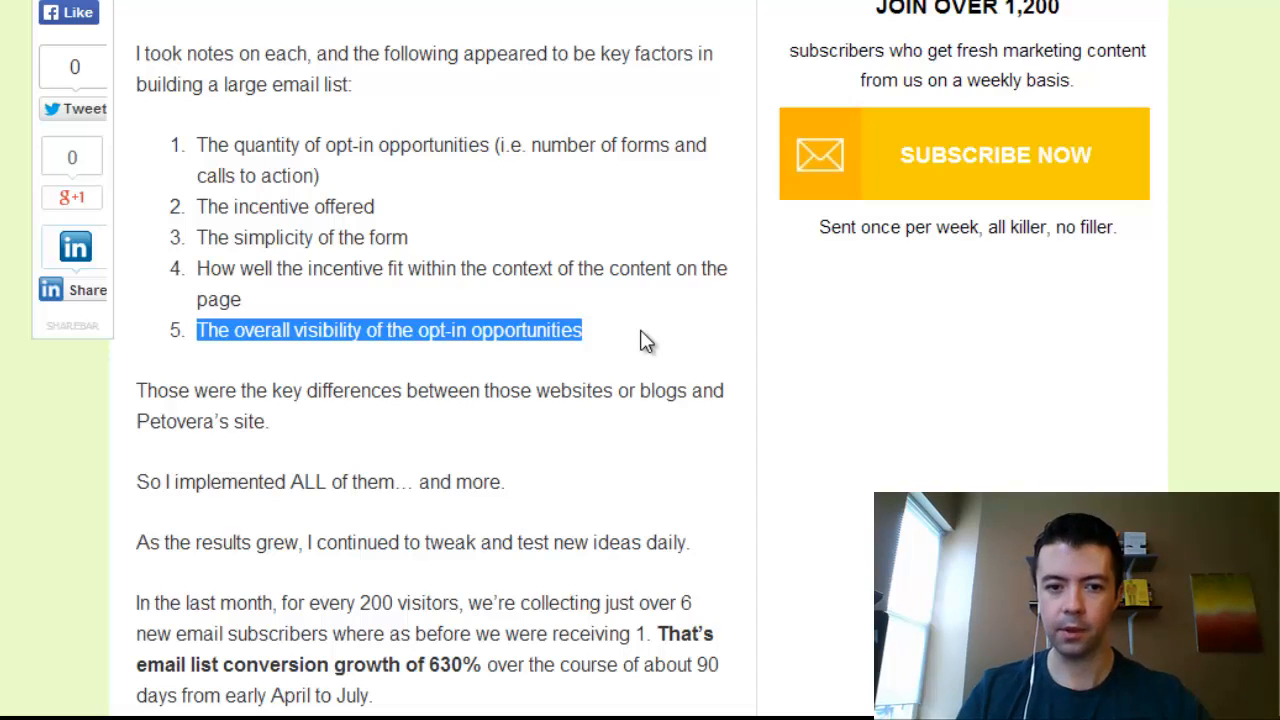
mouse_move(776, 362)
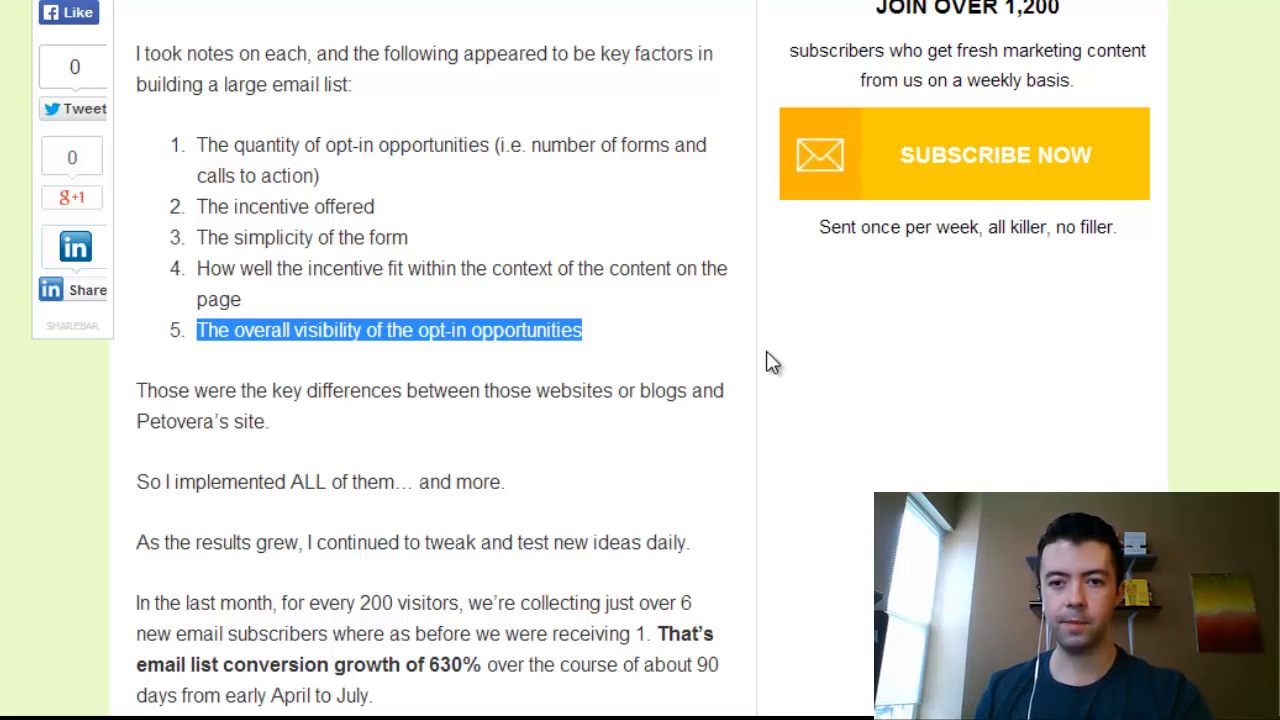
scroll(down, 3)
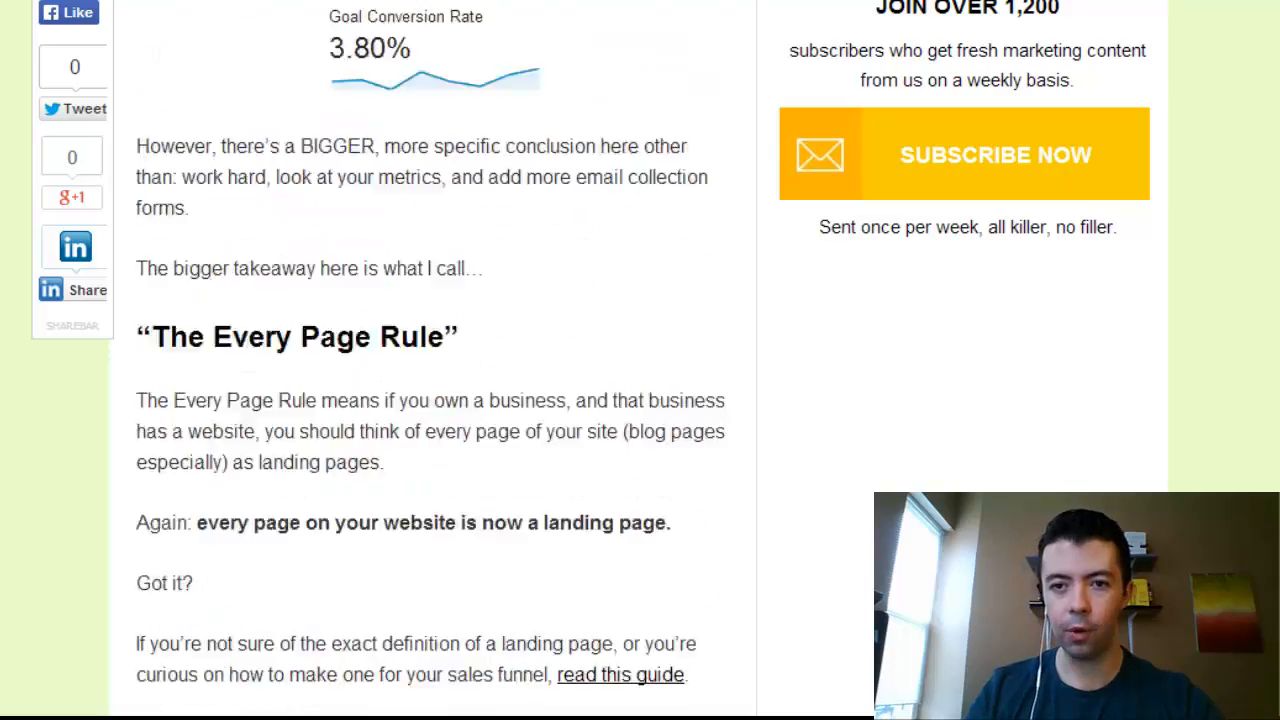
scroll(up, 3)
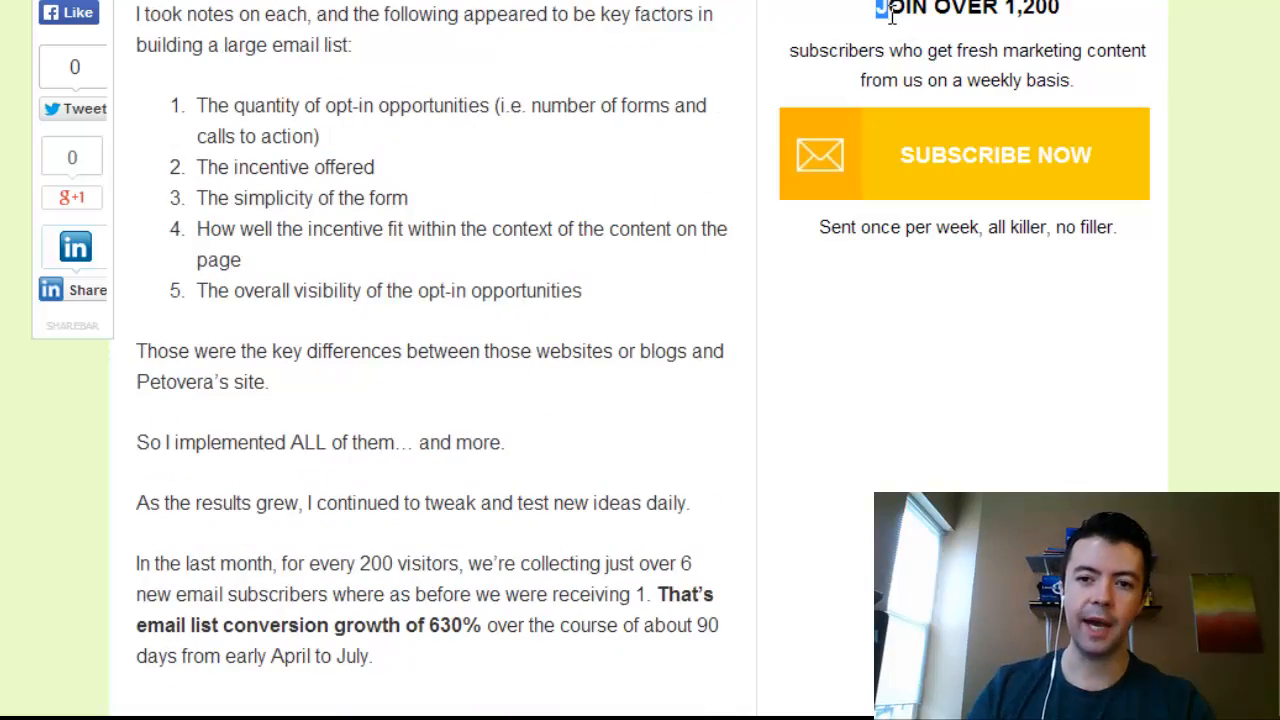
mouse_move(1116, 104)
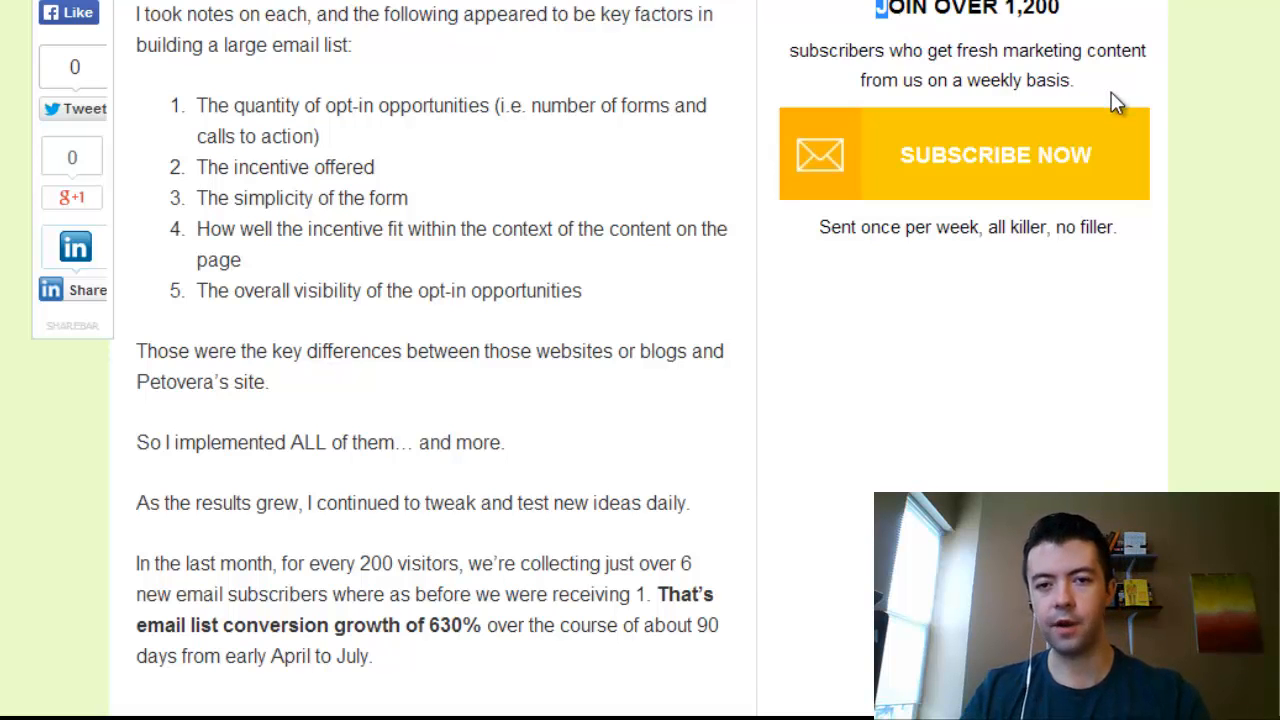
scroll(down, 3)
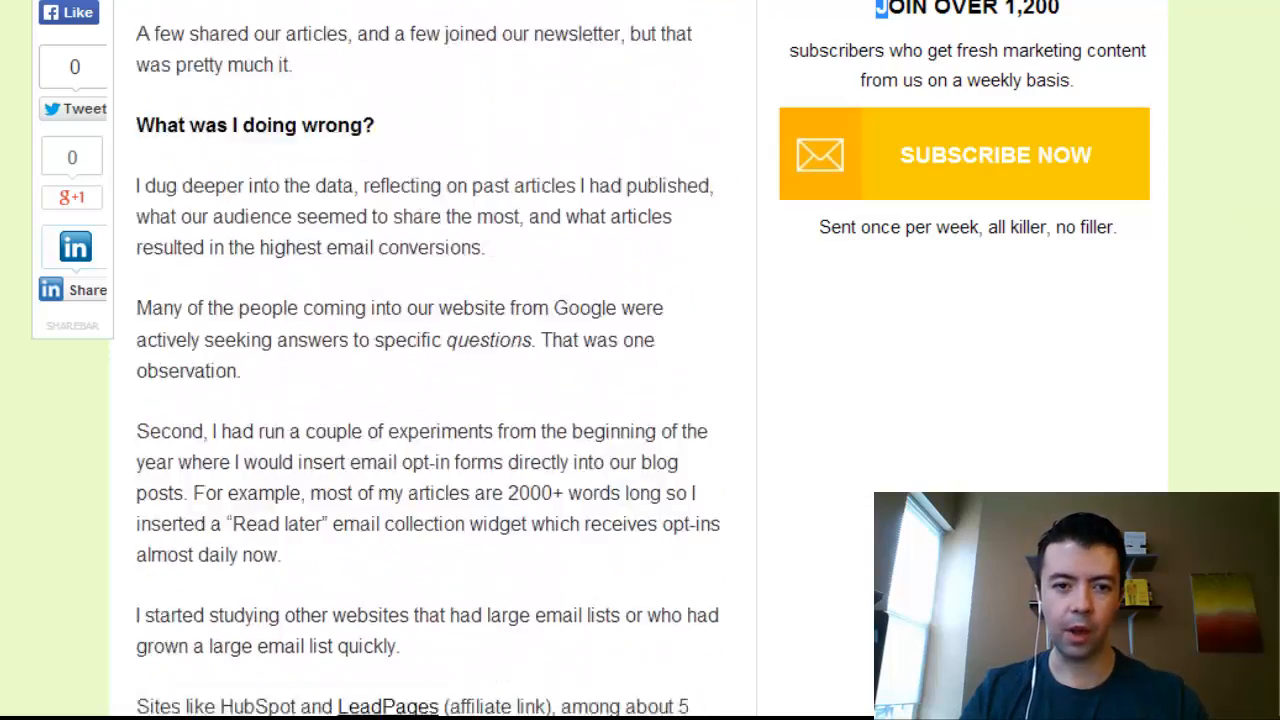
scroll(down, 3)
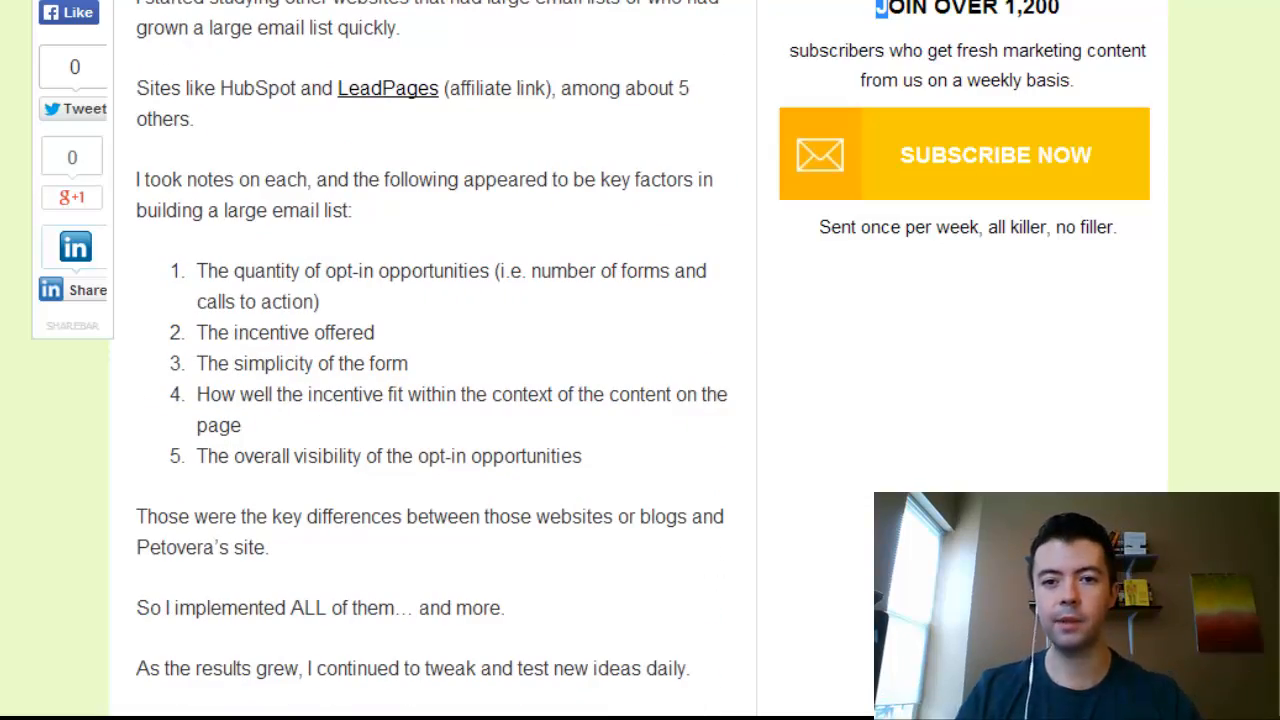
mouse_move(1128, 92)
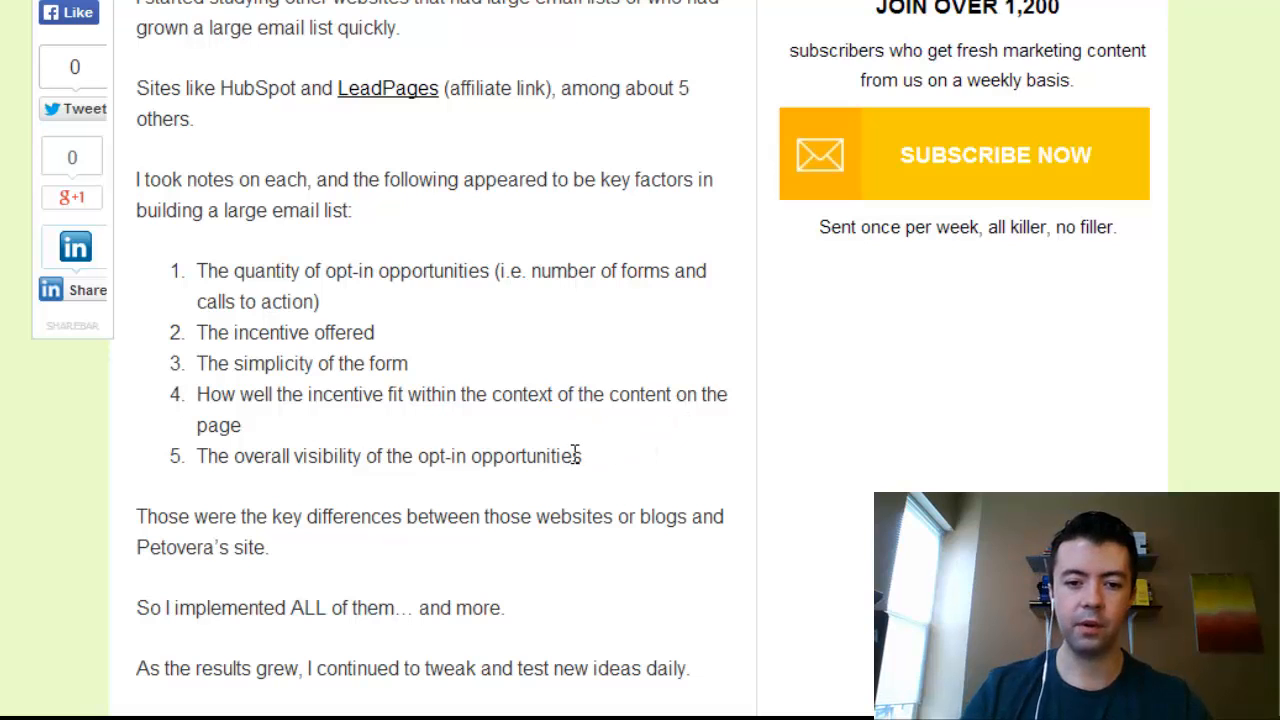
Select all five key factors, then scroll to the Goal Conversion Rate charts showing 3.14% and 3.80%.
drag(196, 272, 582, 456)
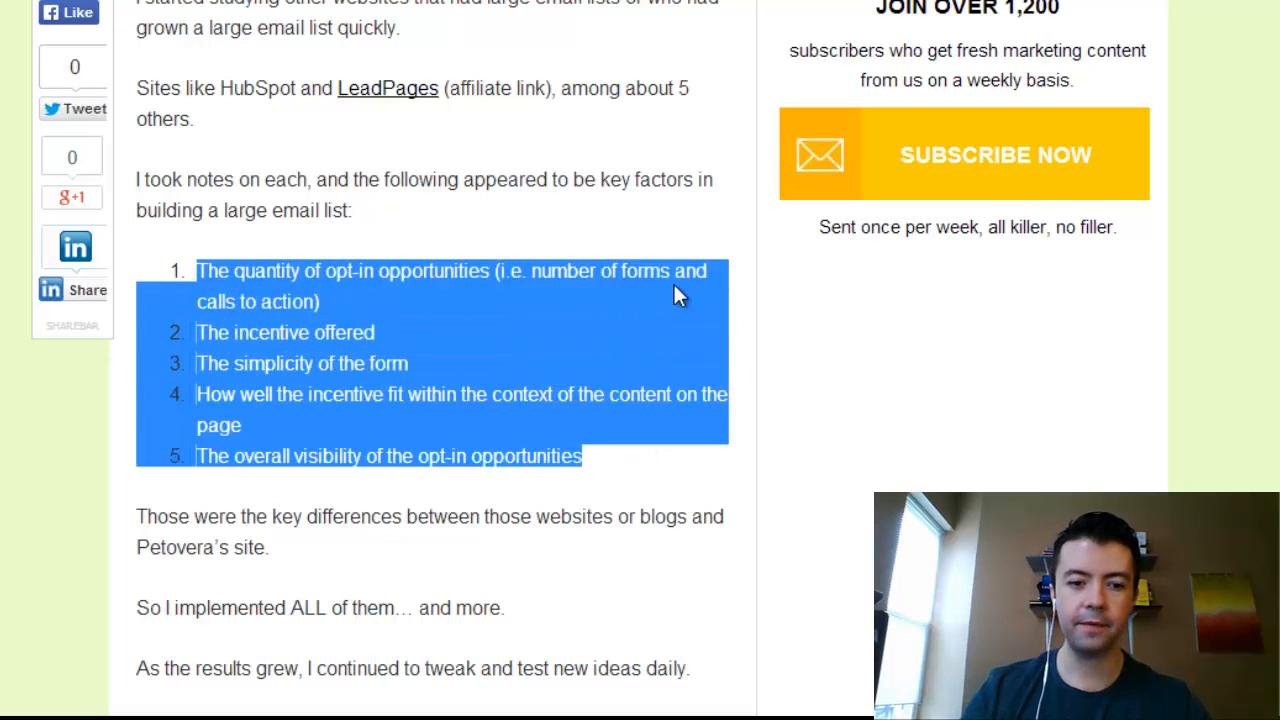
scroll(down, 3)
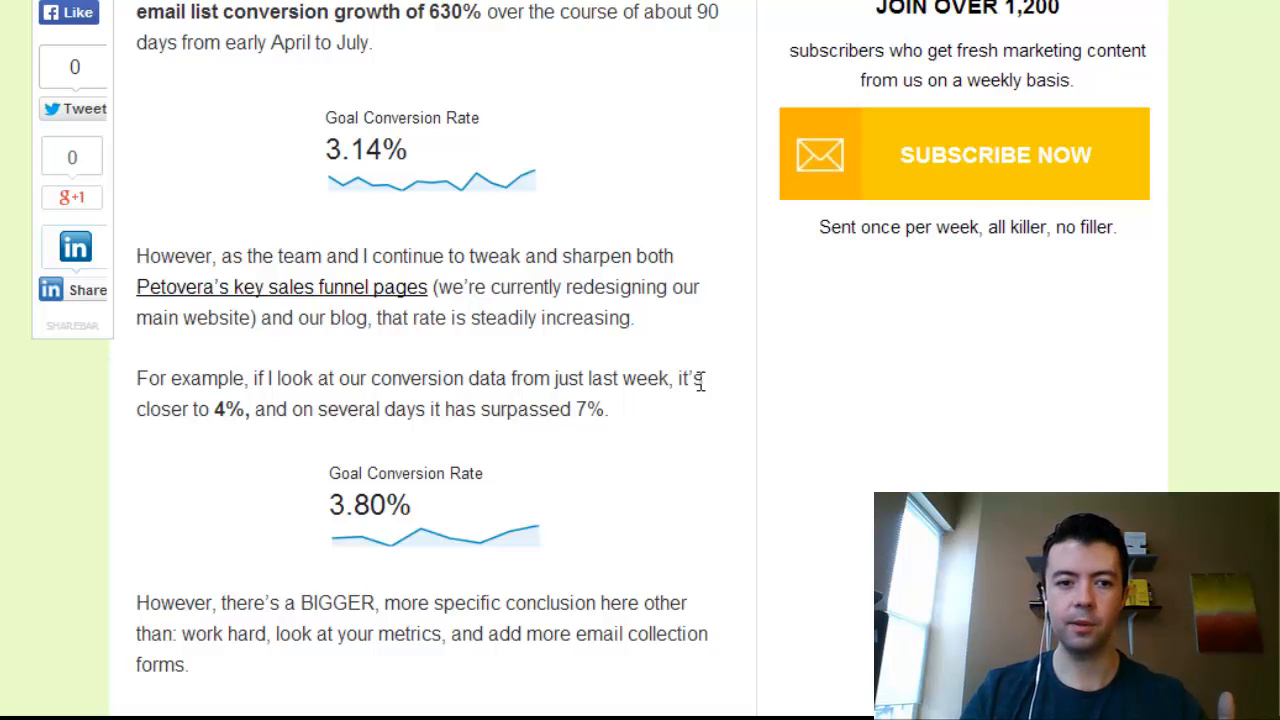
mouse_move(220, 252)
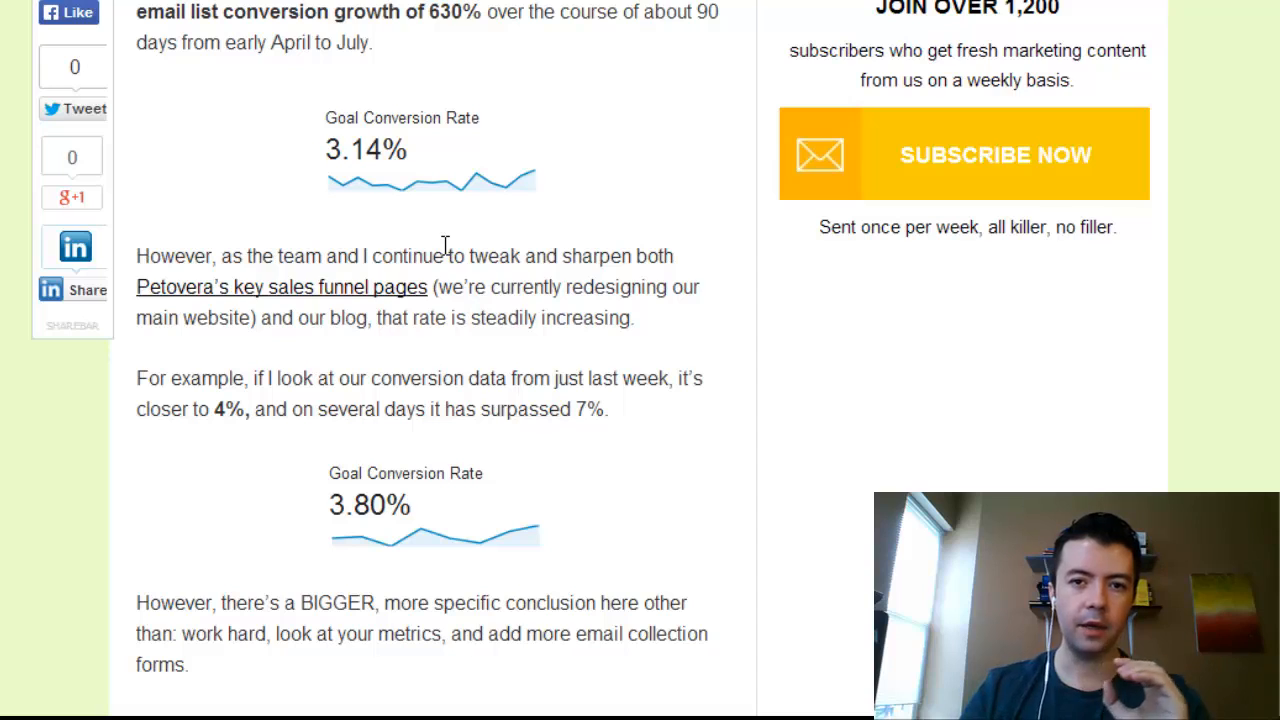
mouse_move(204, 436)
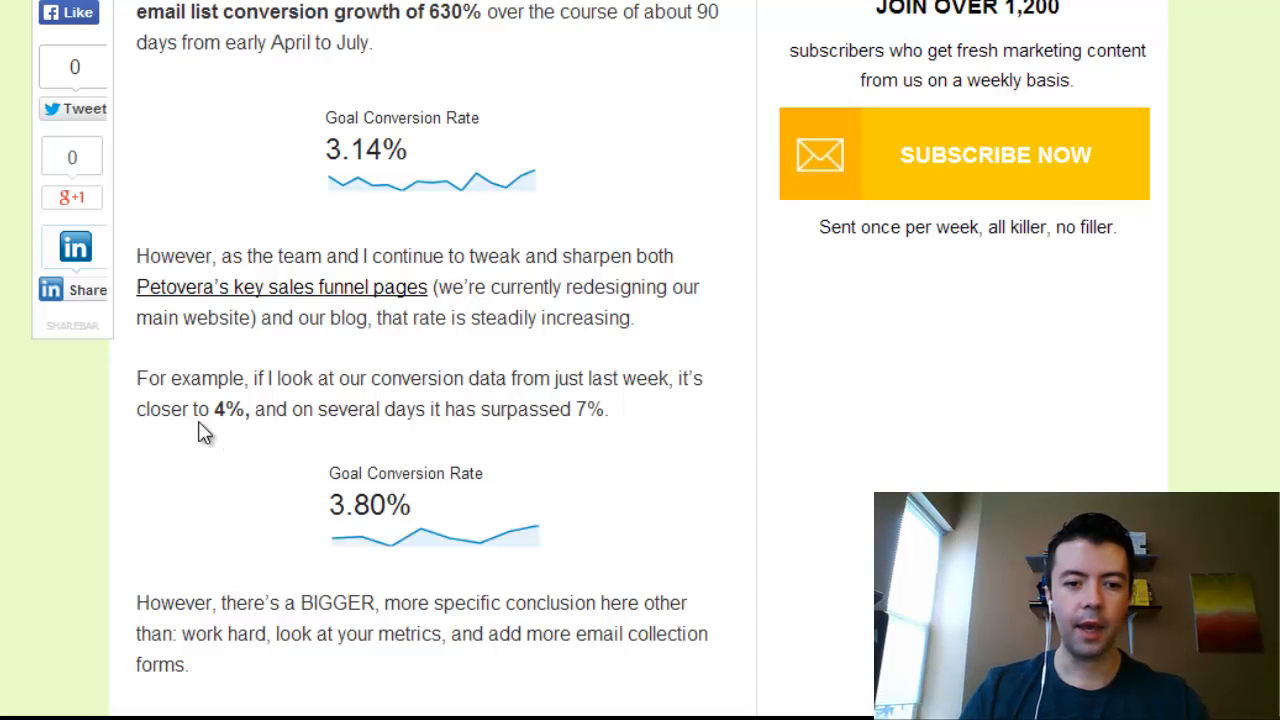
mouse_move(140, 366)
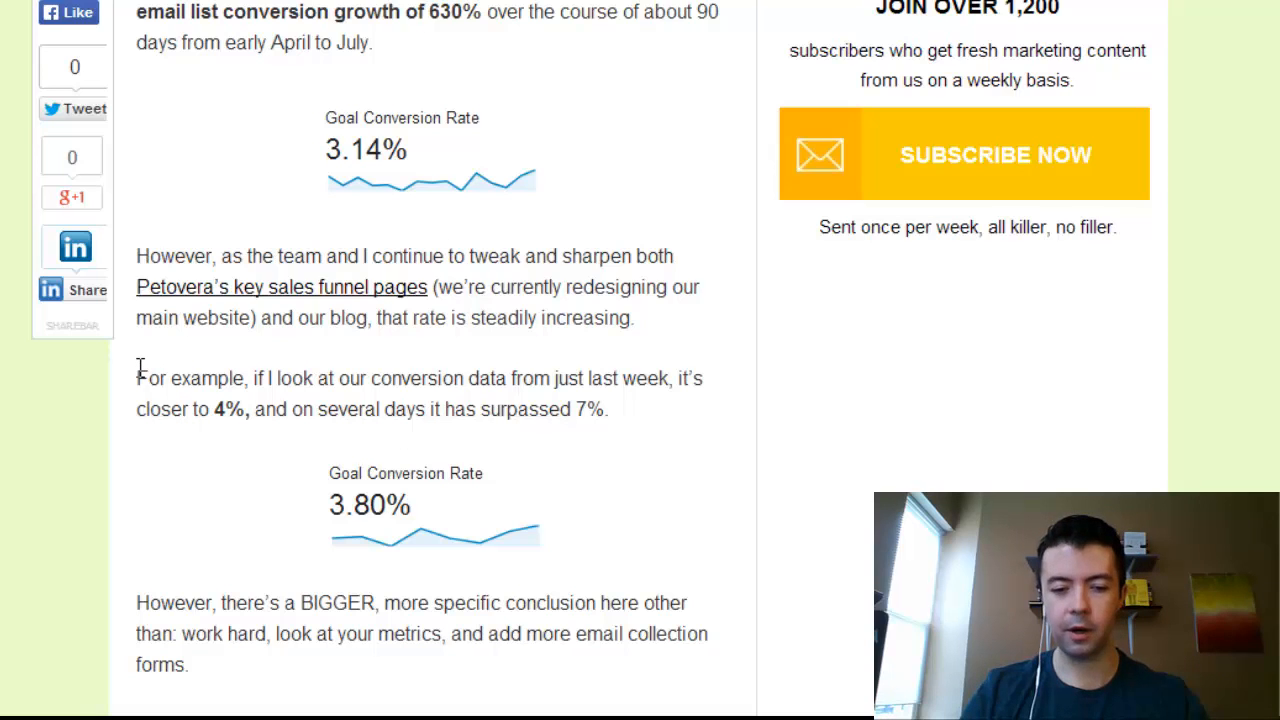
mouse_move(620, 444)
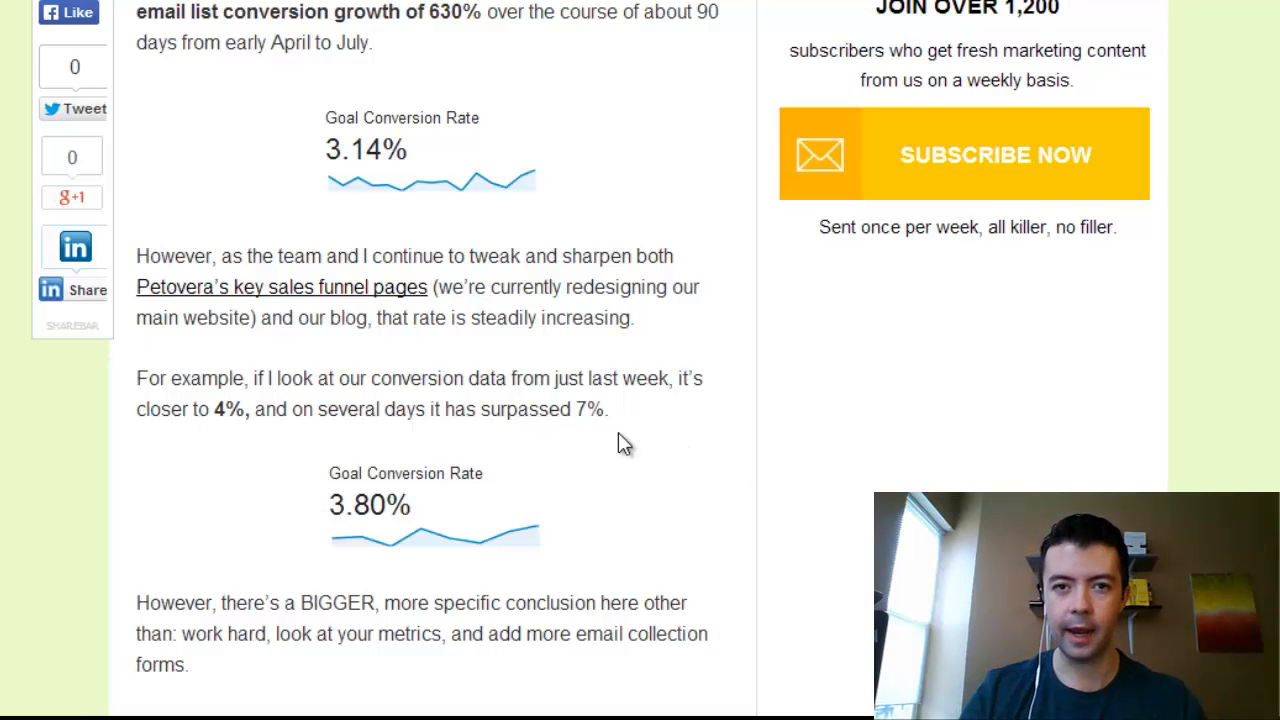
Scroll past The Every Page Rule to 'Here are 3 easy steps to implement it', starting with 'Sharpen the blade'.
scroll(down, 3)
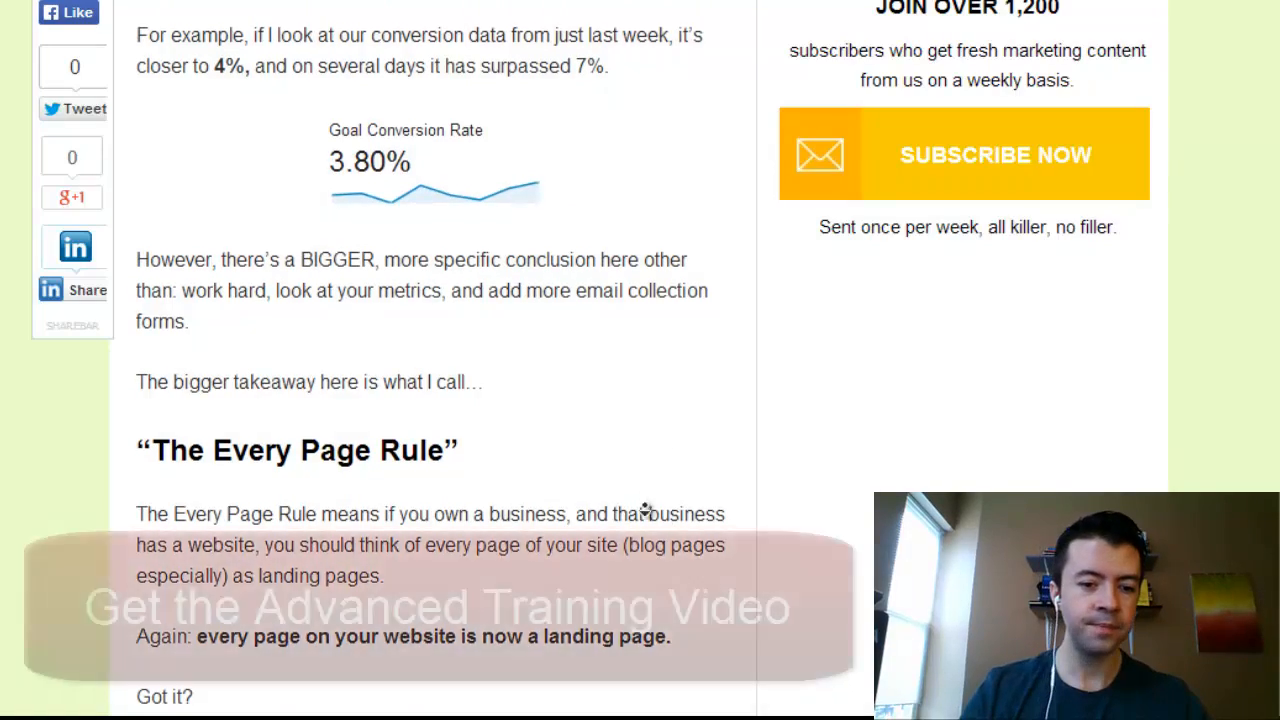
scroll(down, 3)
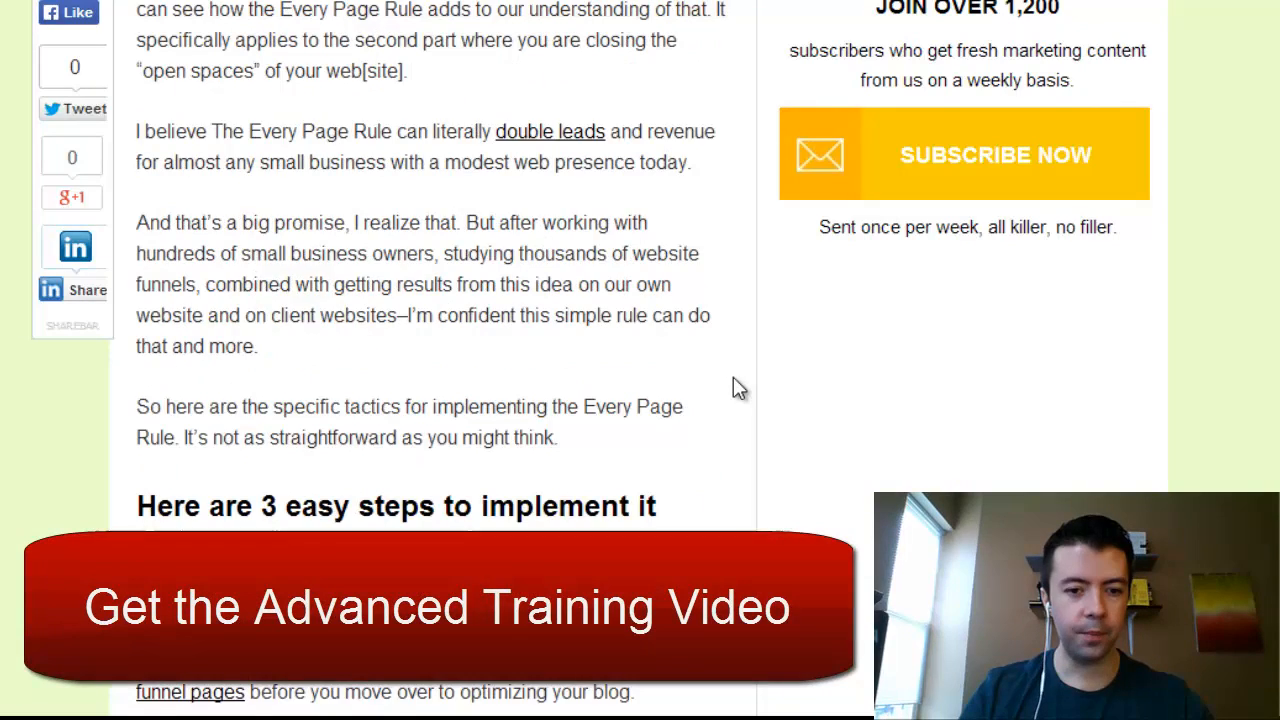
scroll(down, 3)
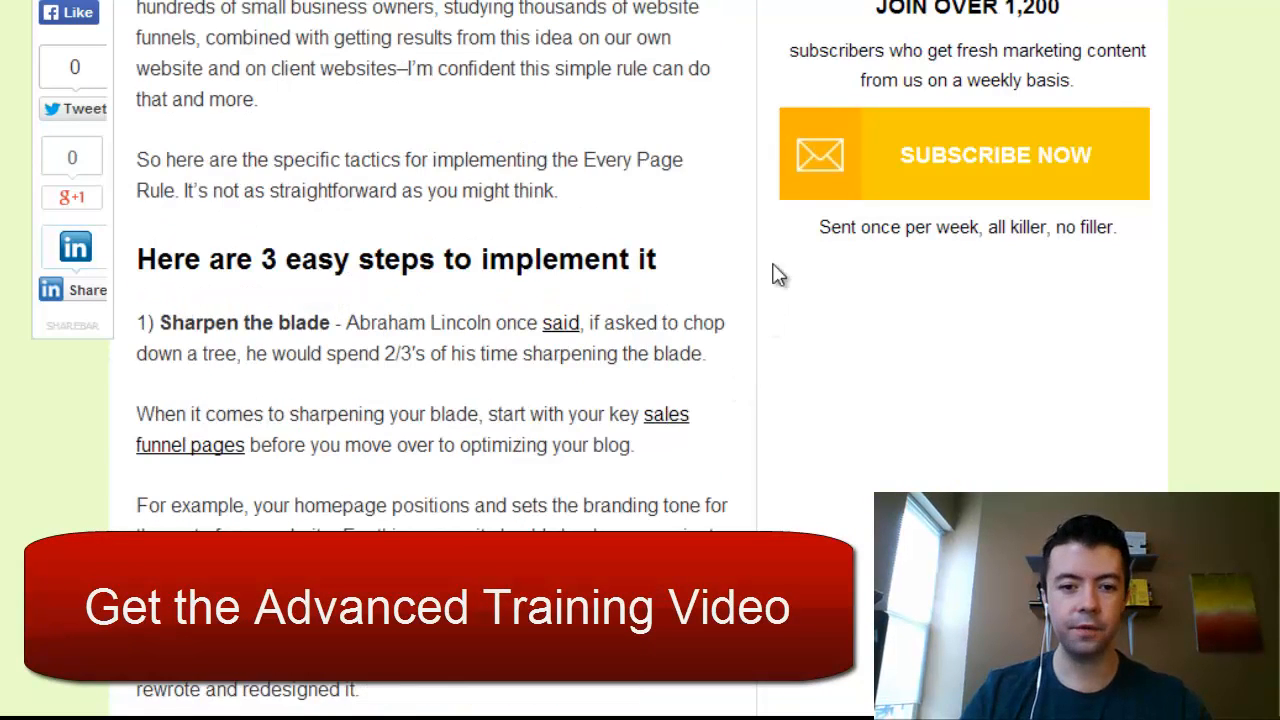
scroll(down, 3)
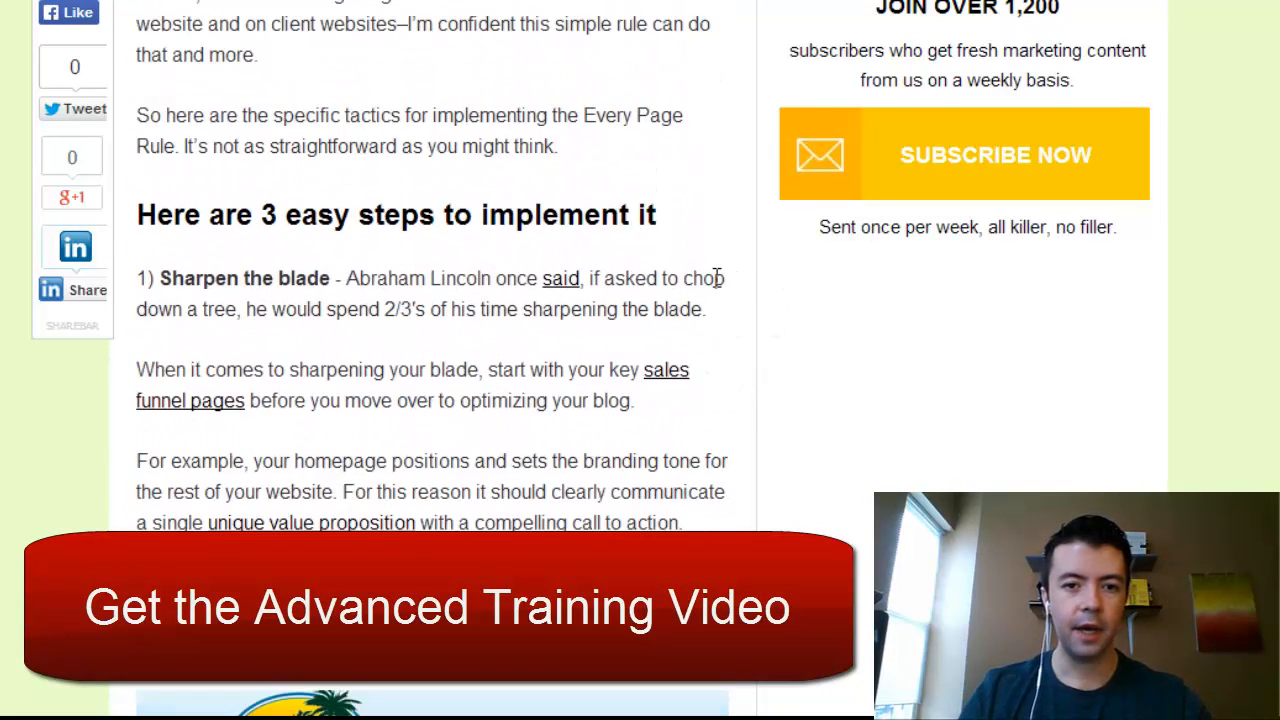
mouse_move(720, 310)
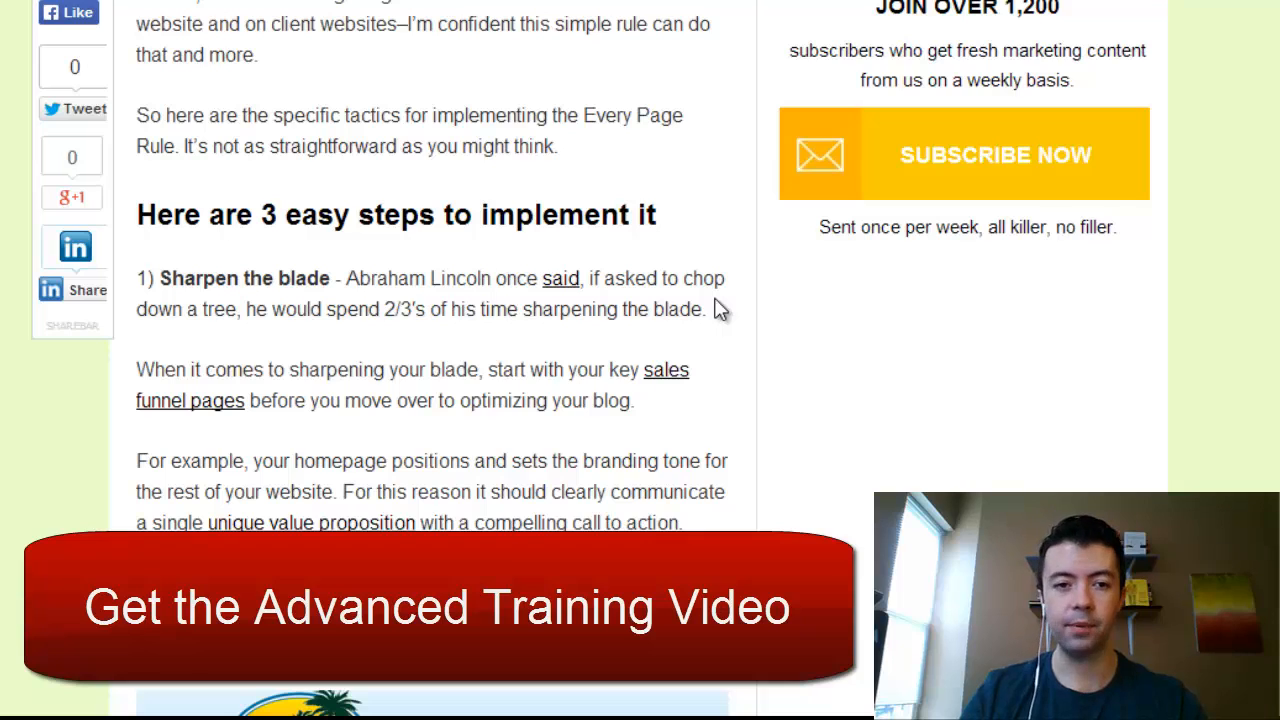